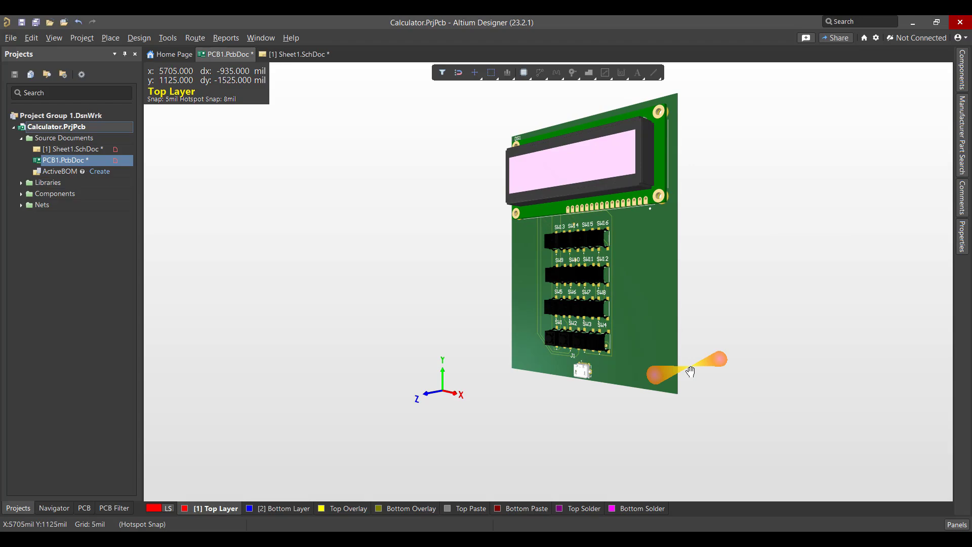
Step: Close the open Calculator project and its documents
{"action": "left_click", "coordinate": [174, 55]}
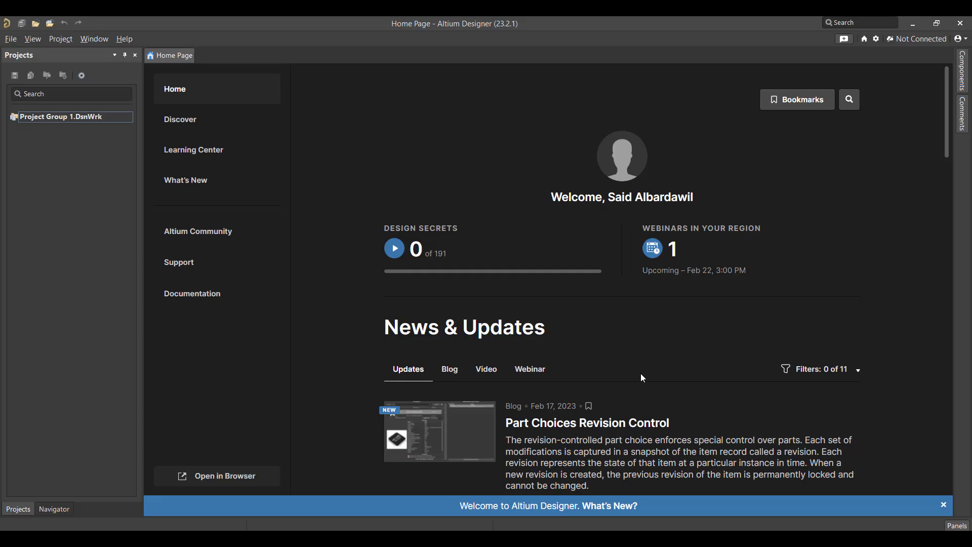
{"action": "mouse_move", "coordinate": [611, 370]}
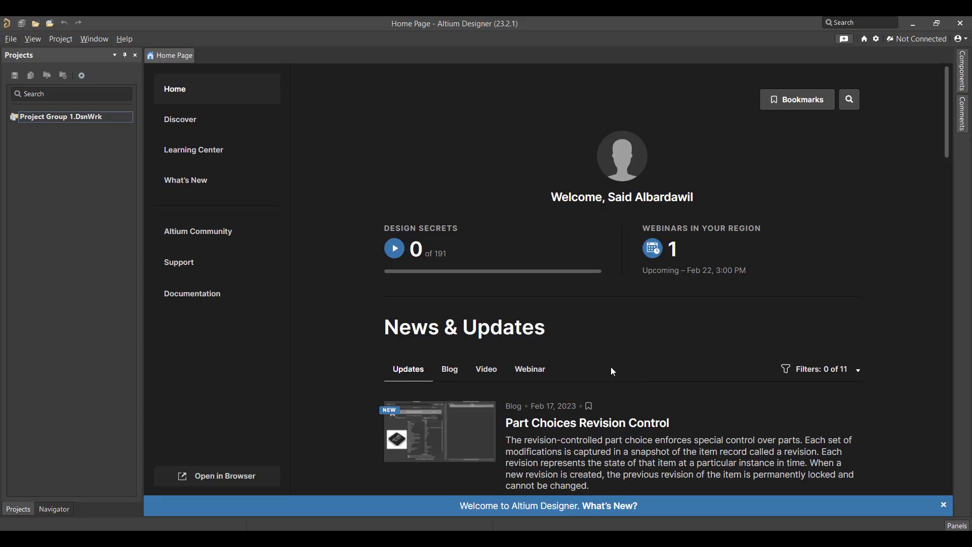
{"action": "mouse_move", "coordinate": [6, 43]}
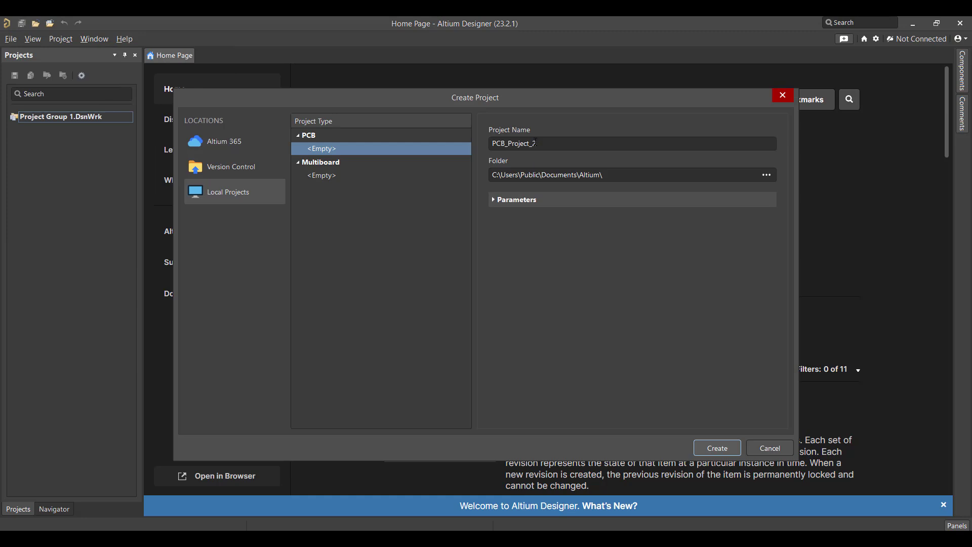
Step: Create the PCB project 'calculator' saved under Desktop\NEW\1
{"action": "left_click", "coordinate": [630, 143]}
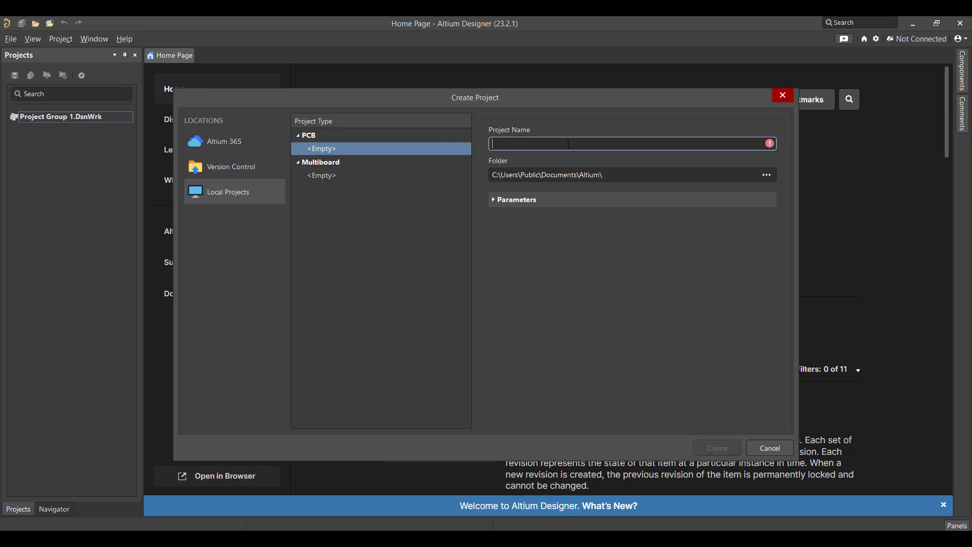
{"action": "type", "text": "calculator"}
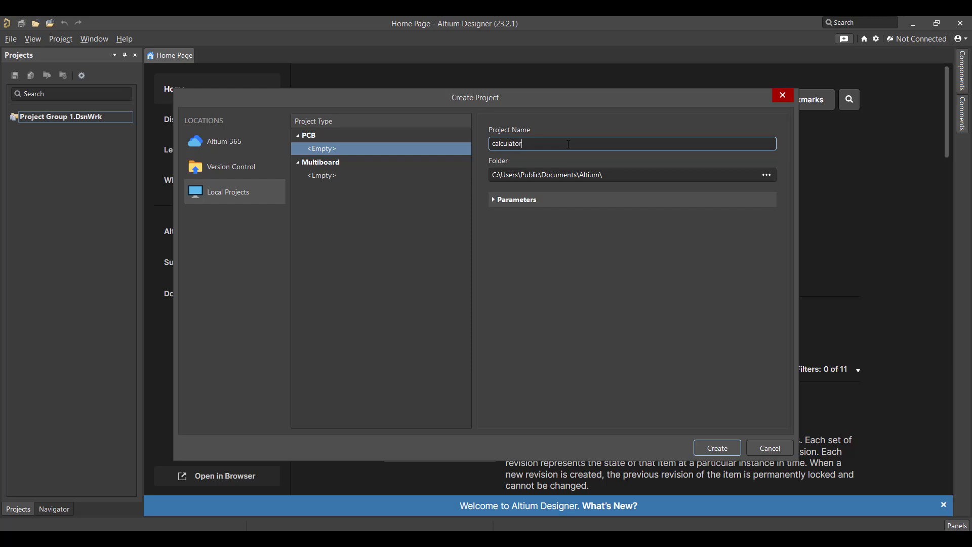
{"action": "left_click", "coordinate": [766, 174]}
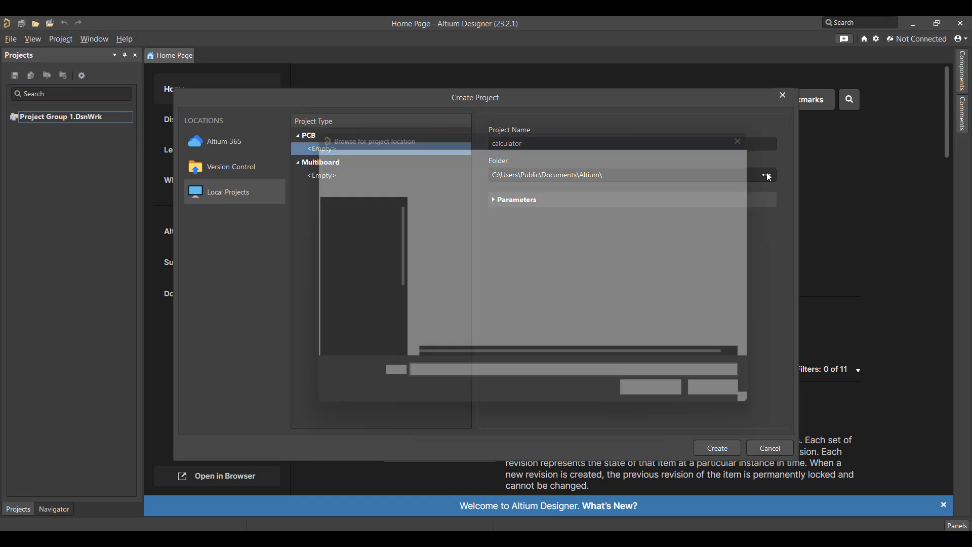
{"action": "left_click", "coordinate": [766, 175]}
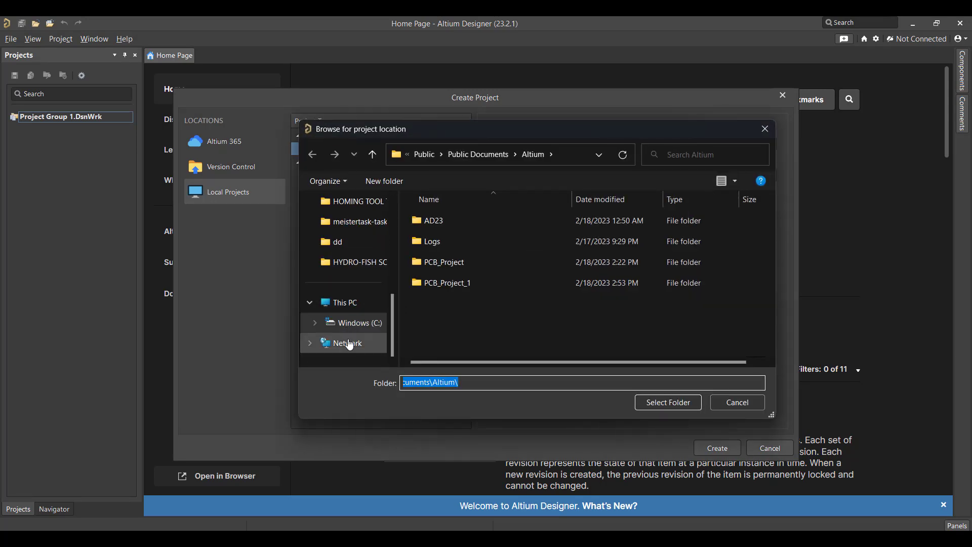
{"action": "left_click", "coordinate": [349, 241]}
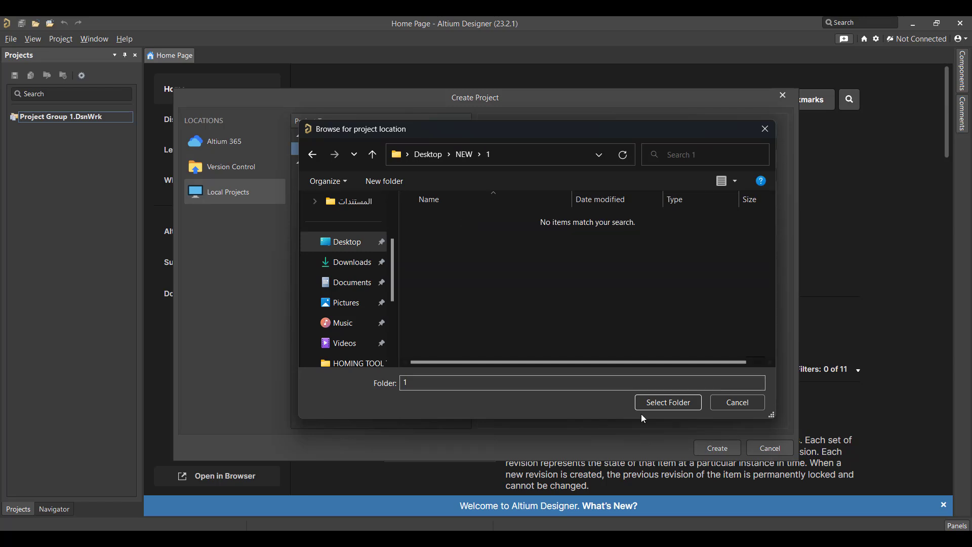
{"action": "left_click", "coordinate": [667, 402]}
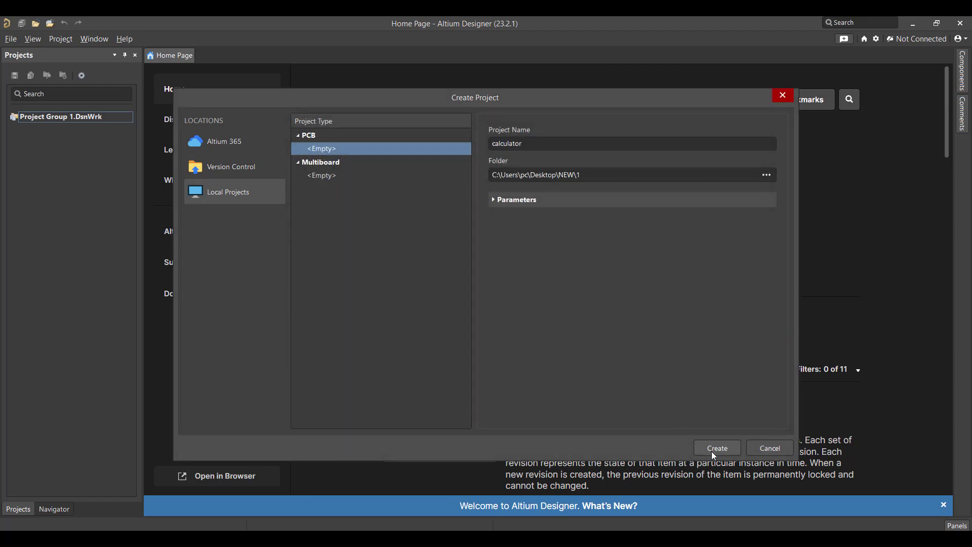
{"action": "left_click", "coordinate": [716, 447]}
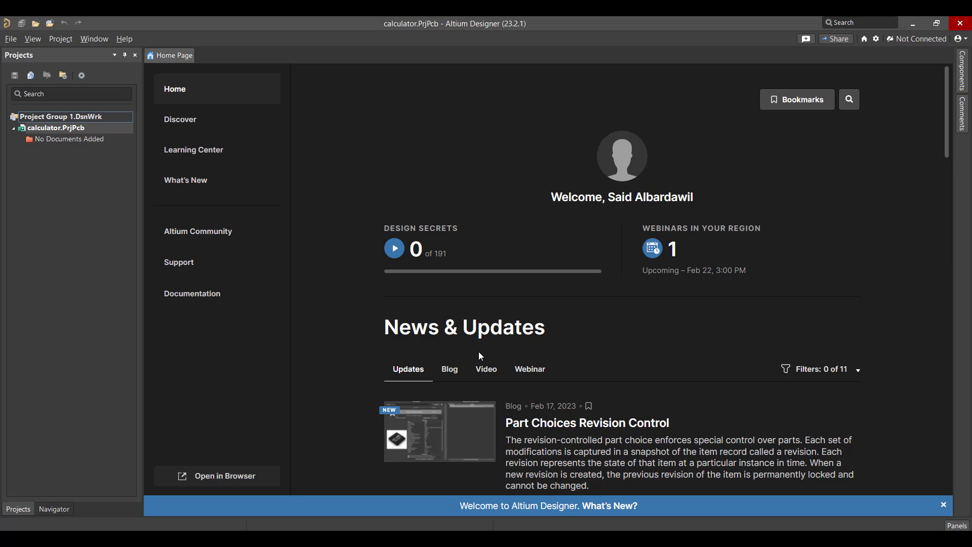
{"action": "mouse_move", "coordinate": [345, 319]}
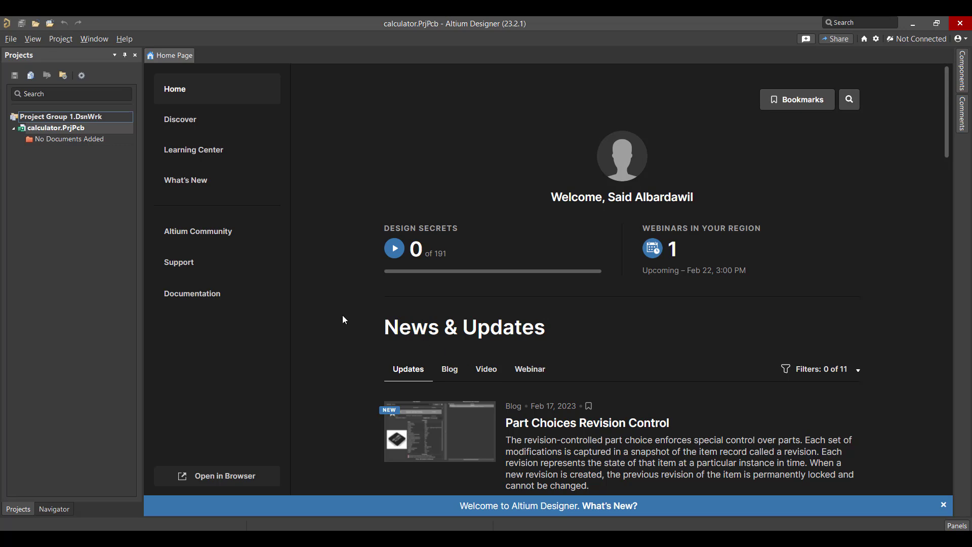
Step: Add Sheet1.SchDoc and PCB1.PcbDoc to the project, saved in the calculator folder
{"action": "right_click", "coordinate": [67, 128]}
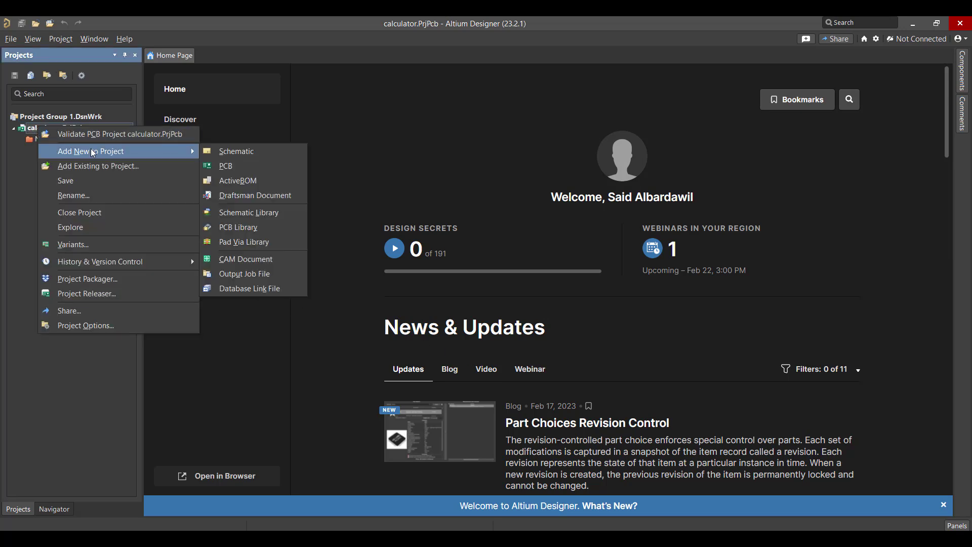
{"action": "left_click", "coordinate": [236, 151]}
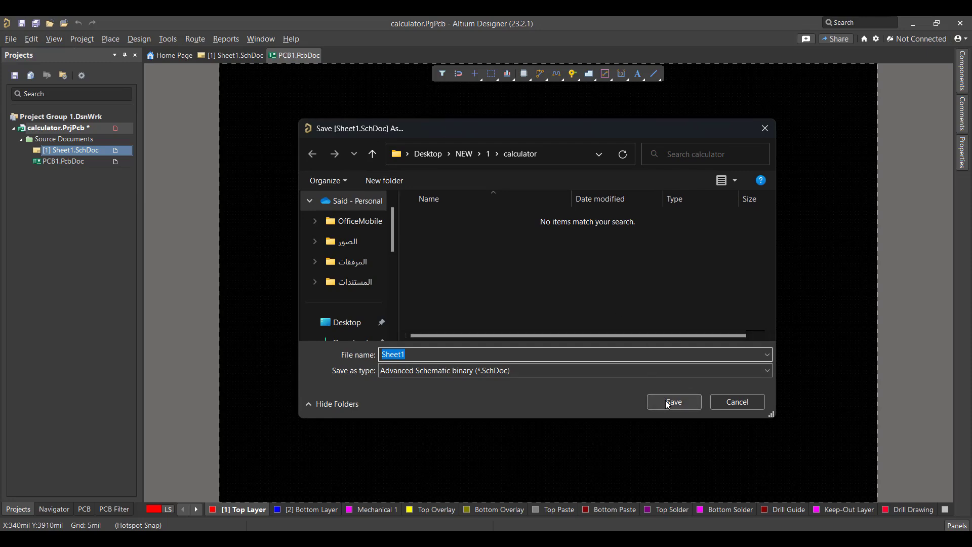
{"action": "left_click", "coordinate": [673, 402]}
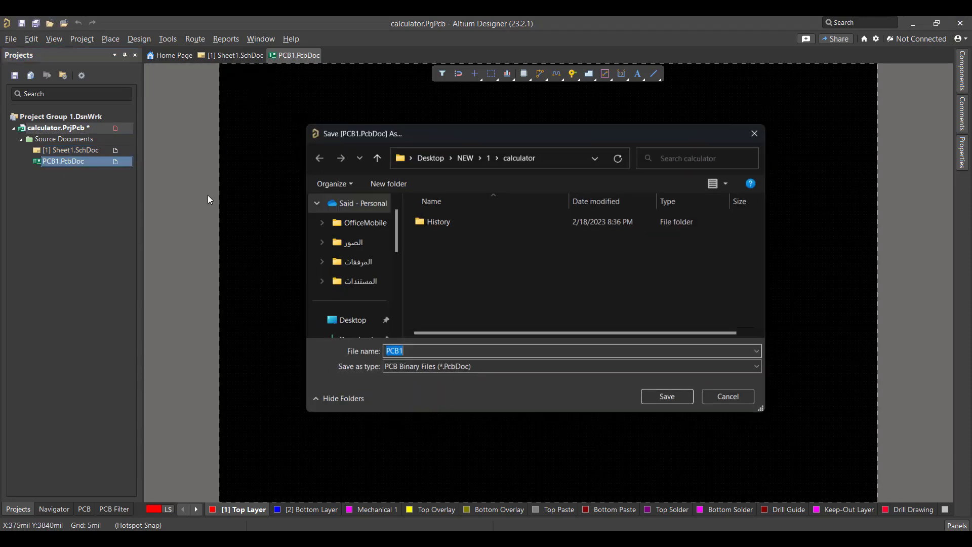
{"action": "left_click", "coordinate": [666, 396]}
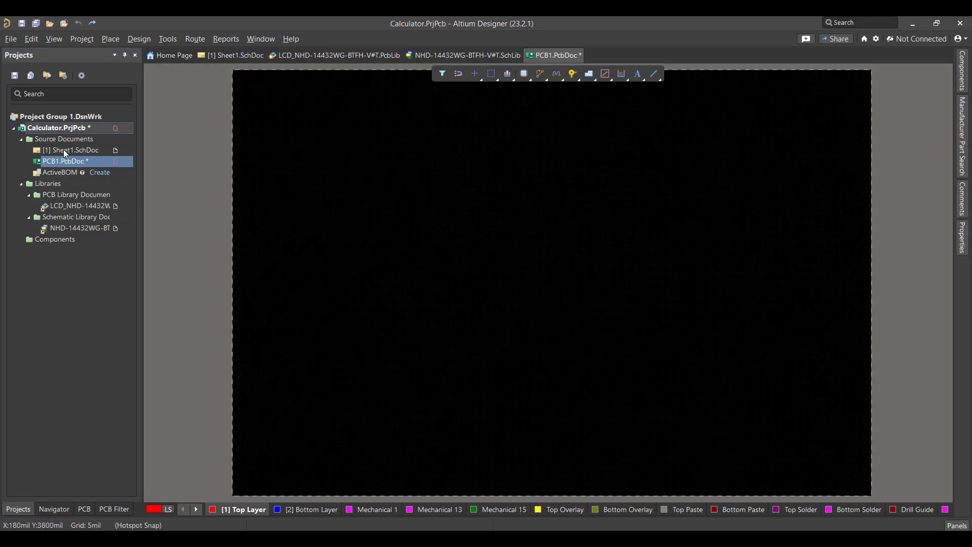
Step: Place a PIC16F877A-I/P from Manufacturer Part Search onto Sheet1
{"action": "left_click", "coordinate": [234, 55]}
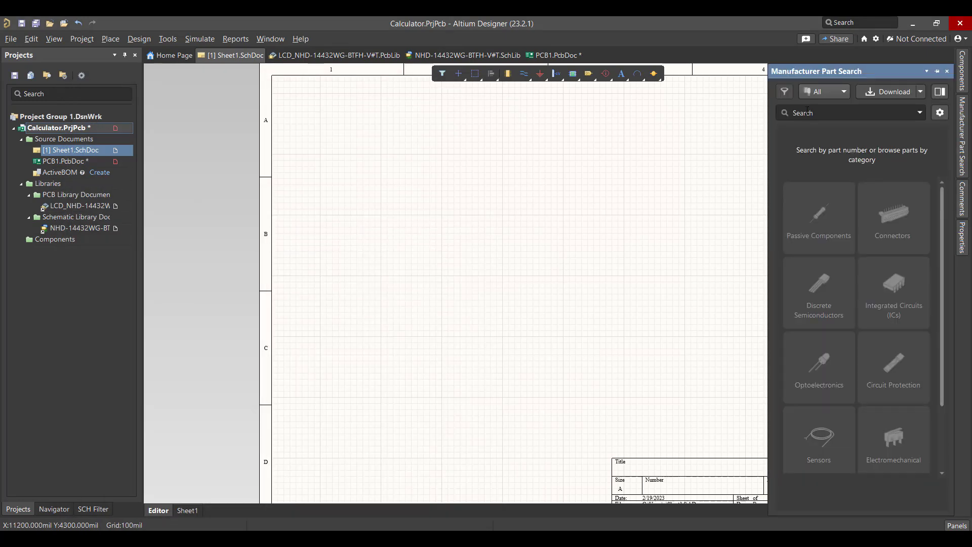
{"action": "type", "text": "Pl"}
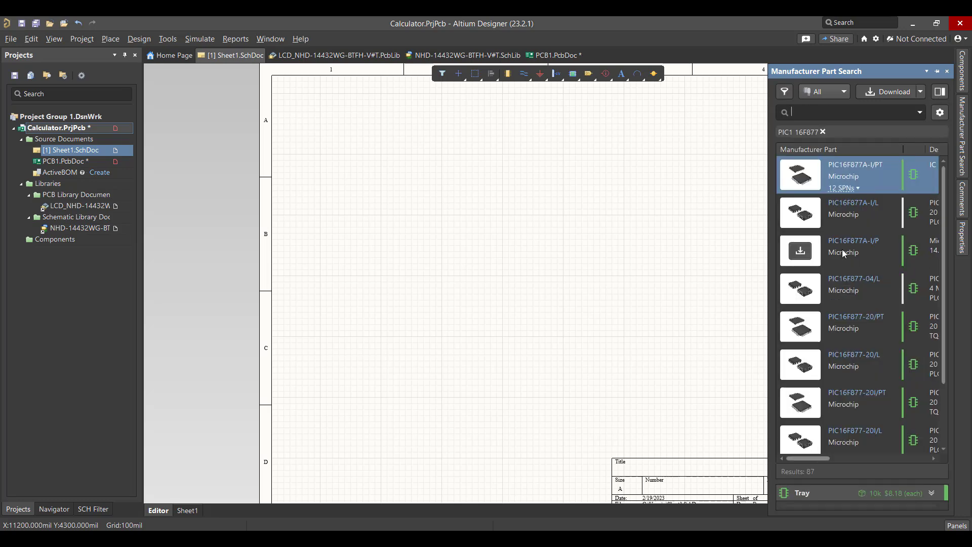
{"action": "right_click", "coordinate": [855, 248]}
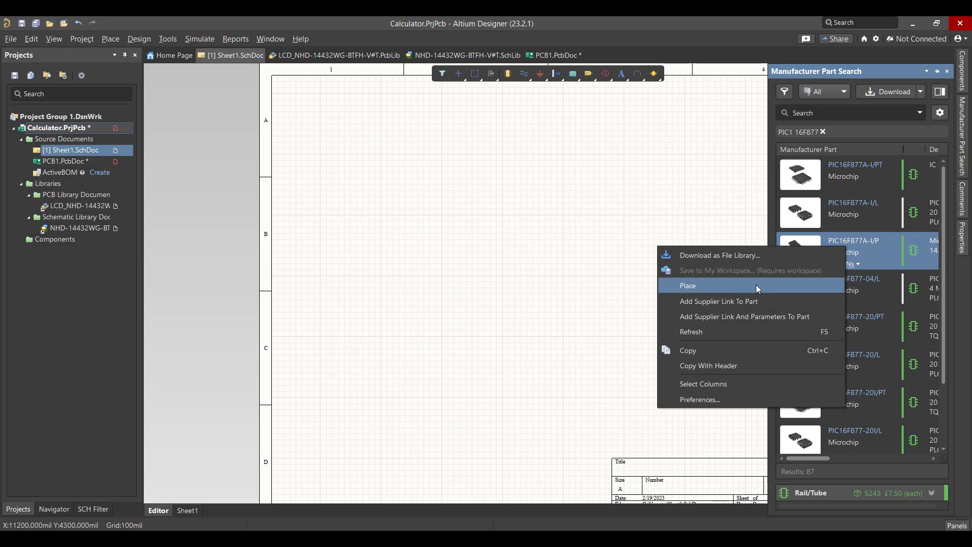
{"action": "left_click", "coordinate": [686, 286]}
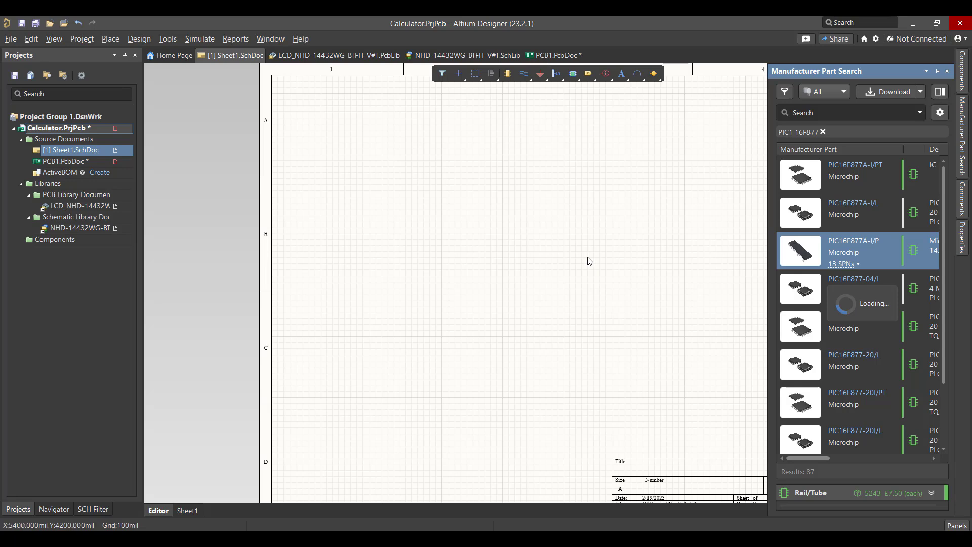
{"action": "mouse_move", "coordinate": [534, 233]}
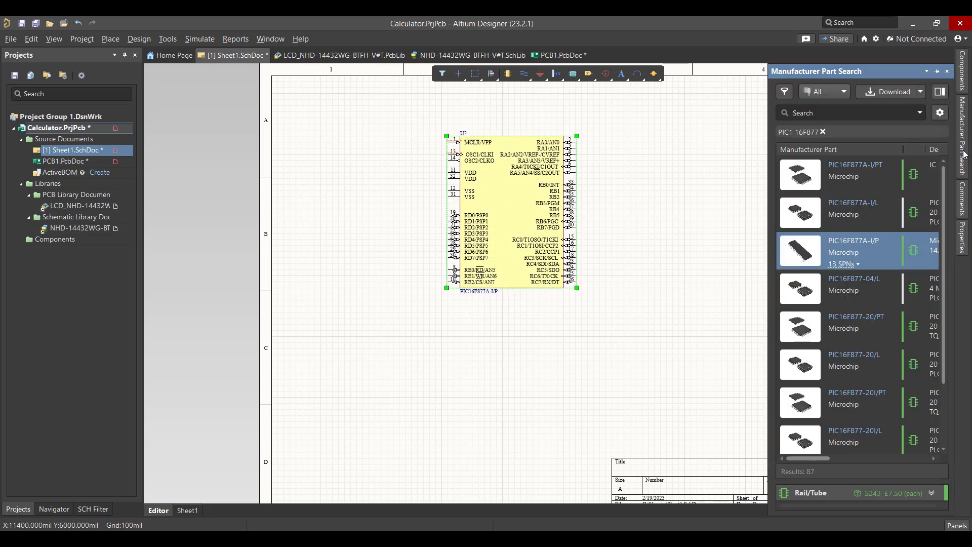
Step: Search Manufacturer Part Search for crystal parts
{"action": "left_click", "coordinate": [843, 113]}
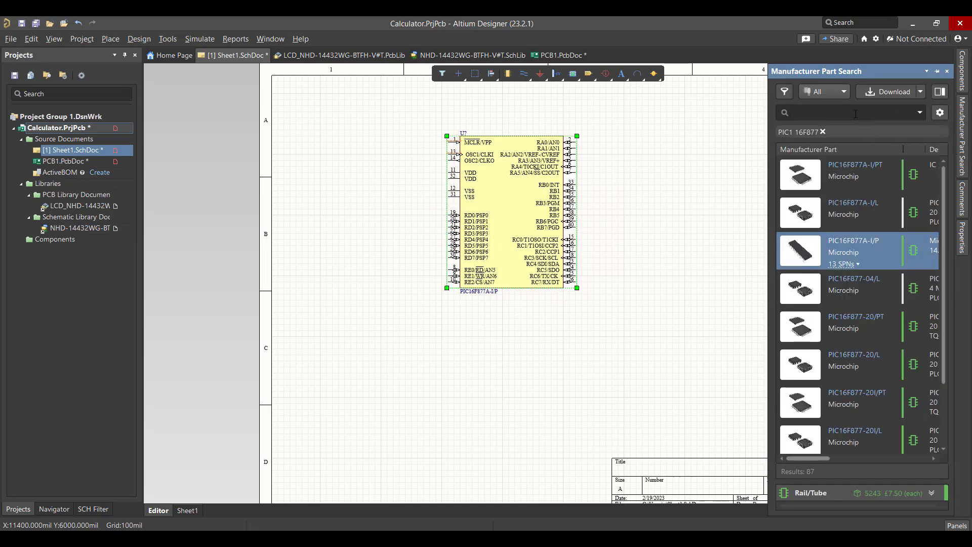
{"action": "type", "text": "CRY"}
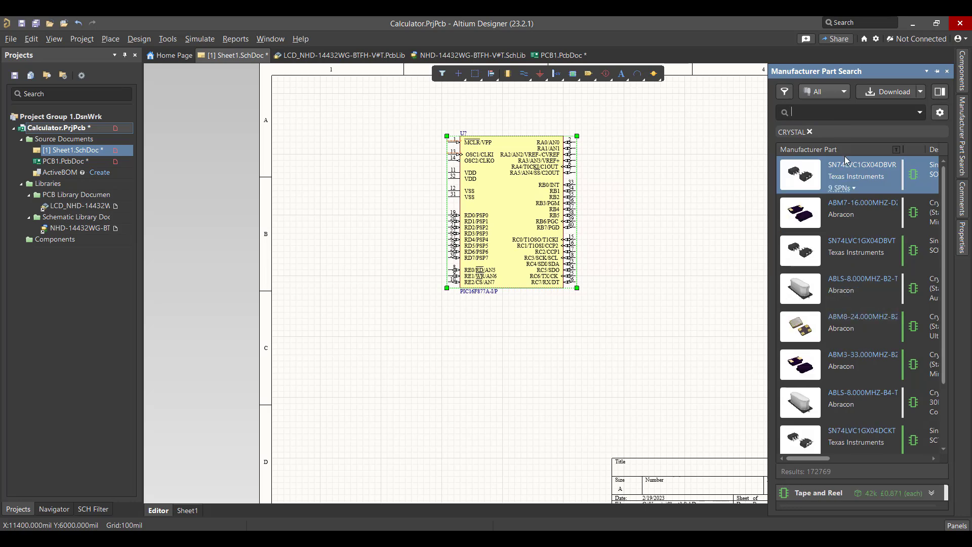
Step: Place an ABLS-8.000MHZ-B2-T crystal beside the PIC and search for 22 pF capacitors
{"action": "right_click", "coordinate": [861, 289]}
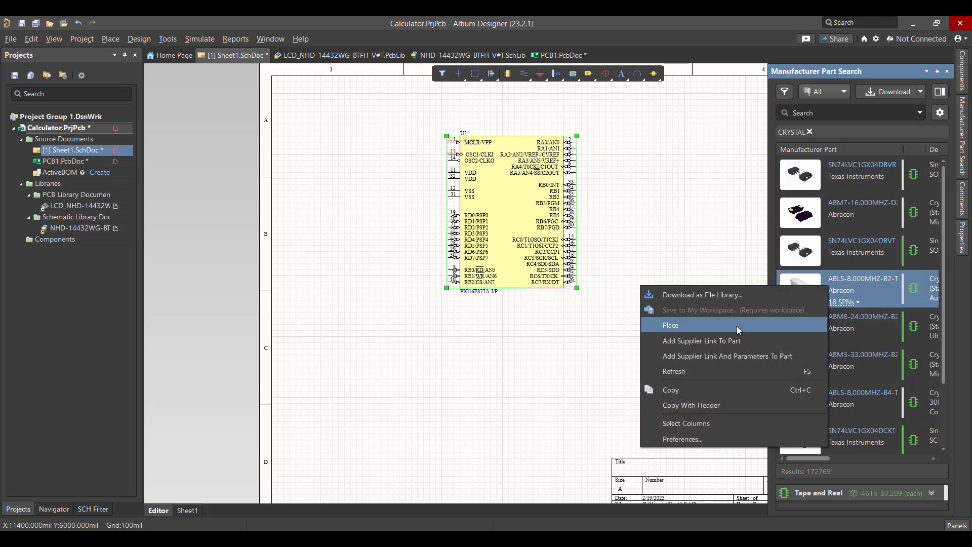
{"action": "left_click", "coordinate": [670, 325]}
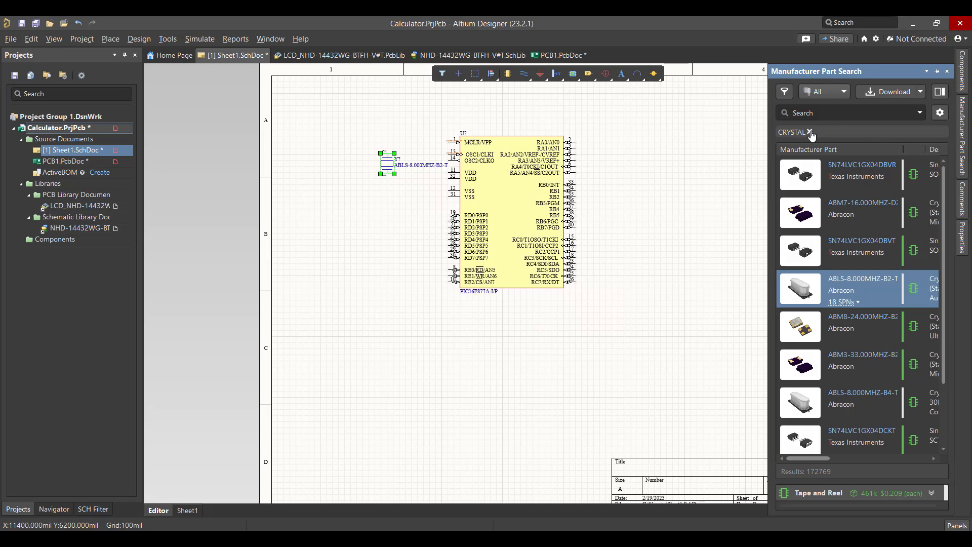
{"action": "type", "text": "22 pF"}
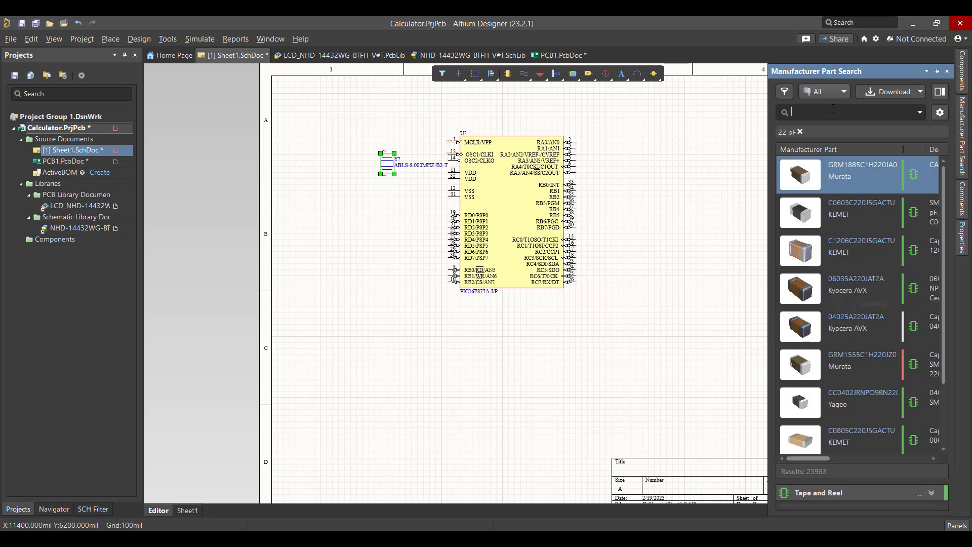
Step: Filter the 22 pF capacitor results to Through Hole mounting
{"action": "left_click", "coordinate": [783, 91]}
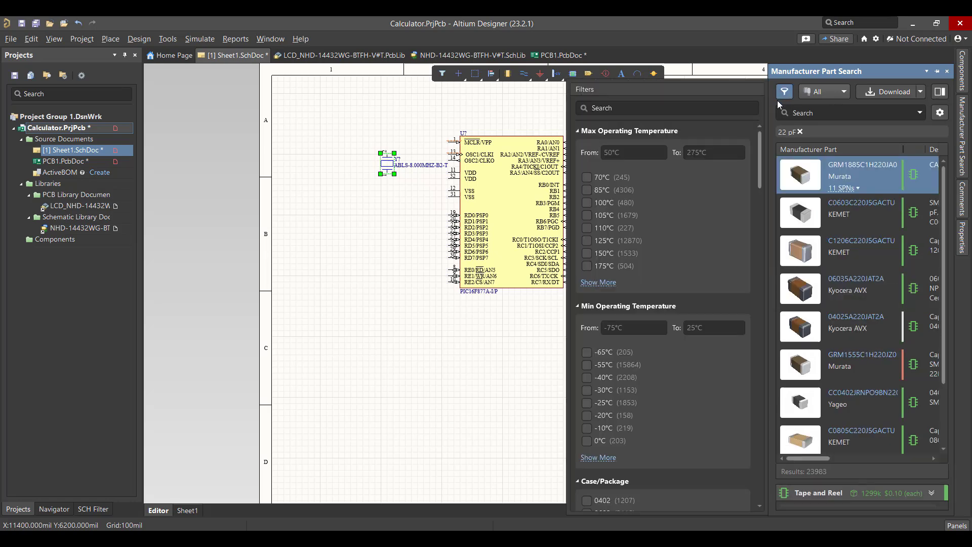
{"action": "scroll", "scroll_direction": "down", "scroll_amount": 3}
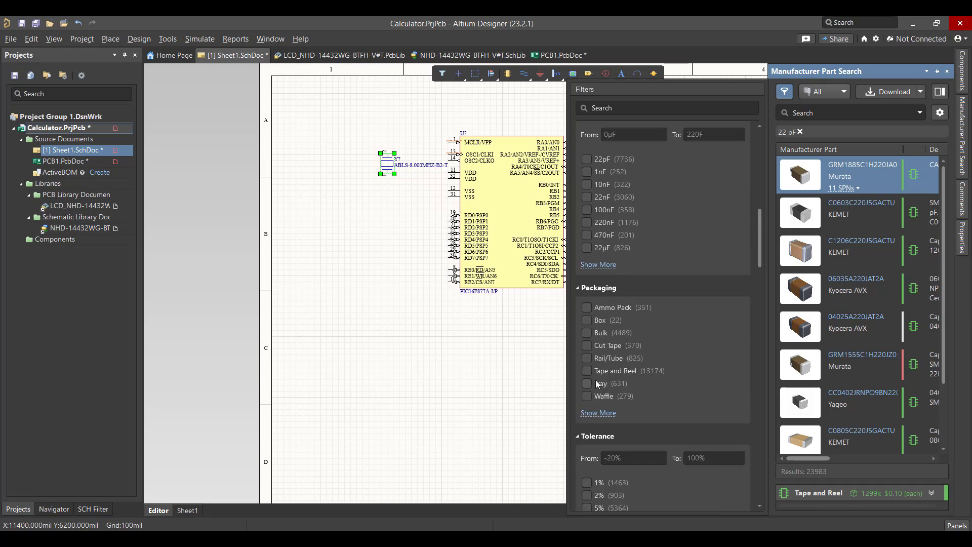
{"action": "scroll", "scroll_direction": "down", "scroll_amount": 3}
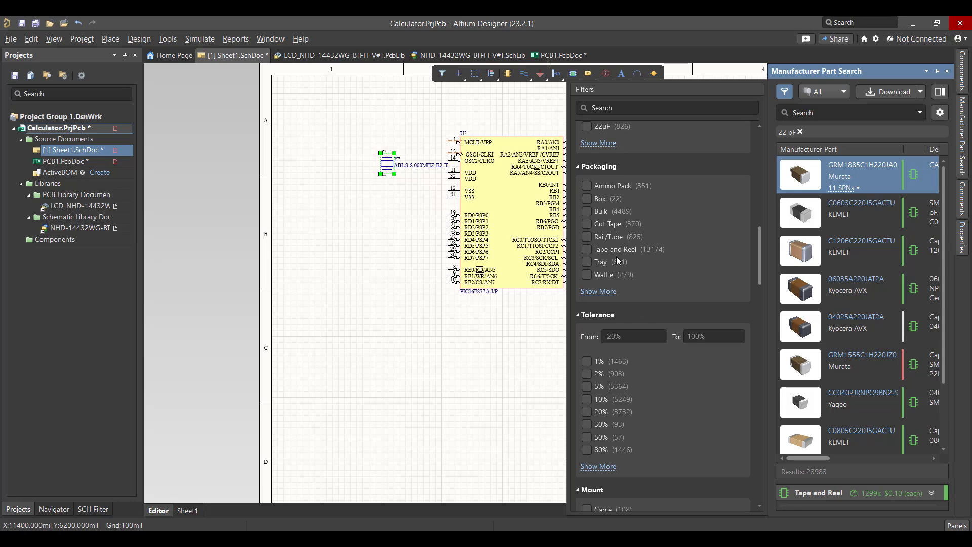
{"action": "scroll", "scroll_direction": "down", "scroll_amount": 3}
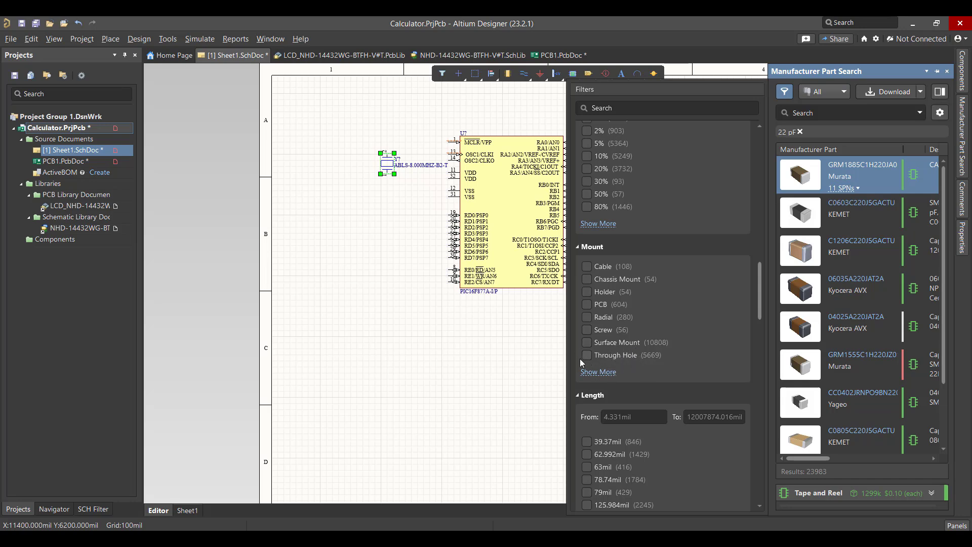
{"action": "left_click", "coordinate": [586, 354]}
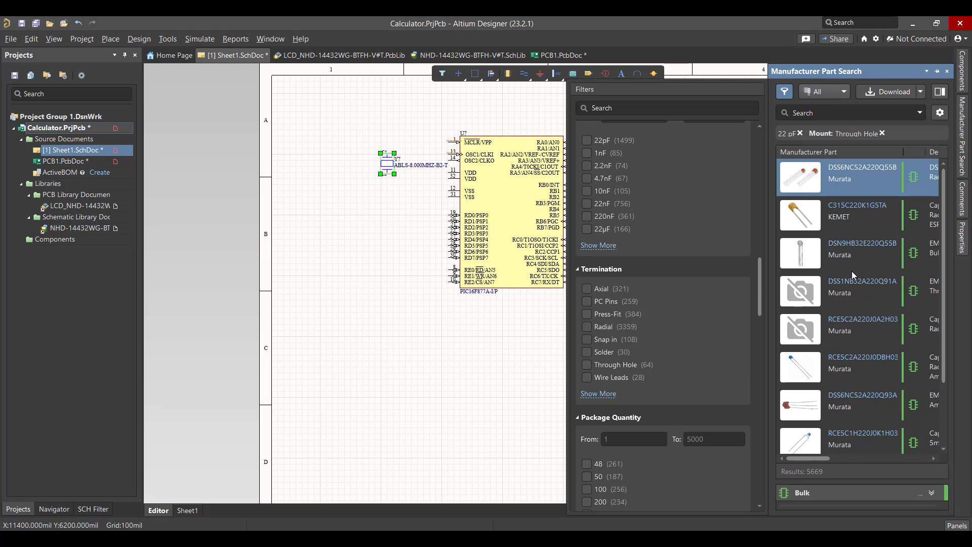
Step: Place two Murata 22 pF through-hole capacitors onto the schematic
{"action": "right_click", "coordinate": [862, 365]}
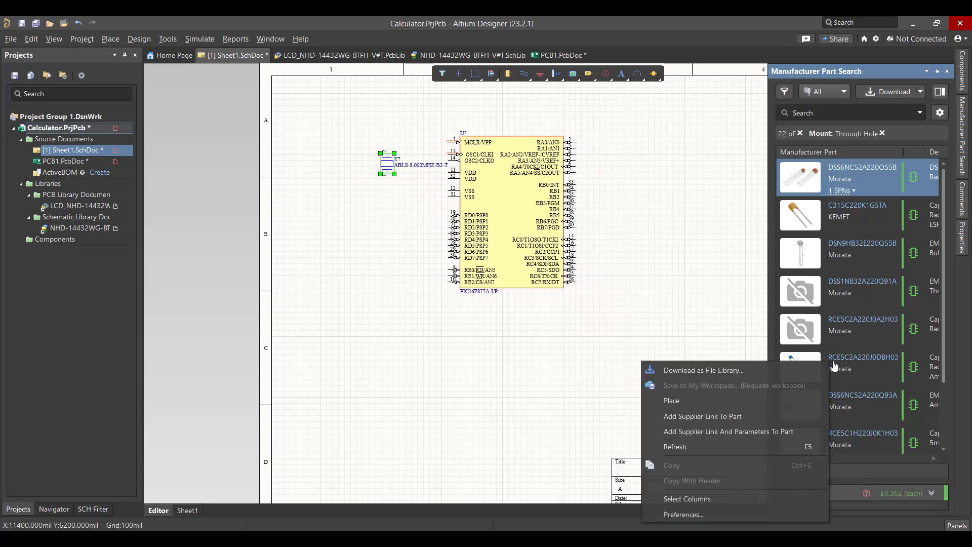
{"action": "left_click", "coordinate": [671, 401]}
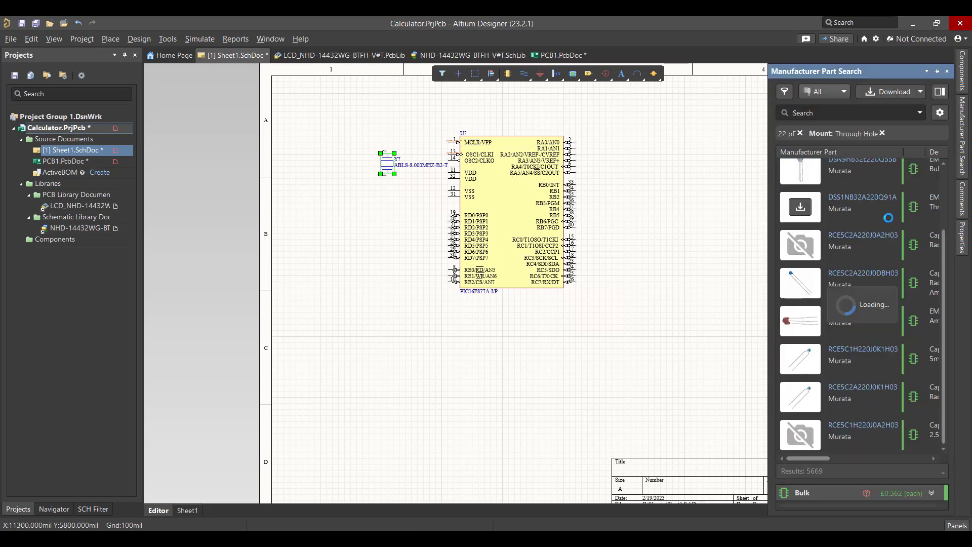
{"action": "right_click", "coordinate": [861, 356]}
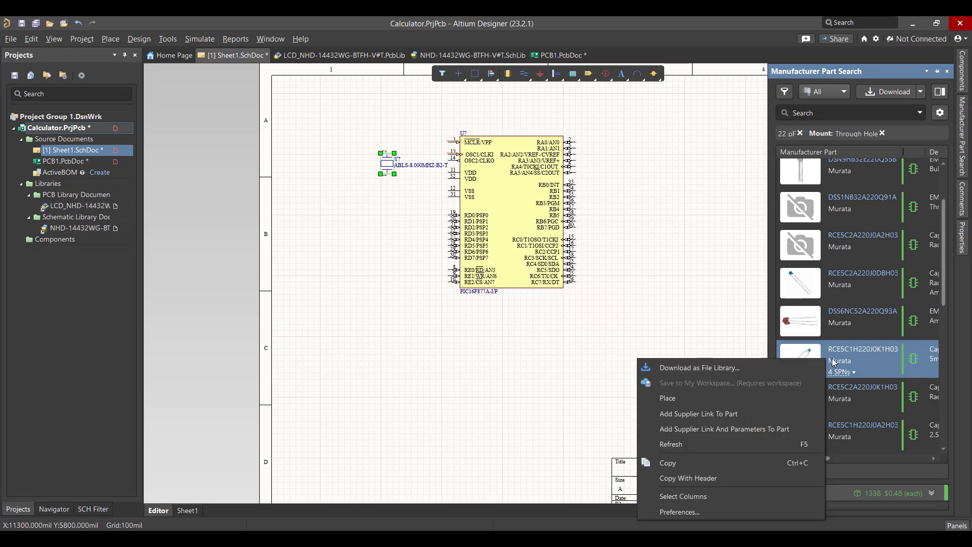
{"action": "left_click", "coordinate": [725, 392]}
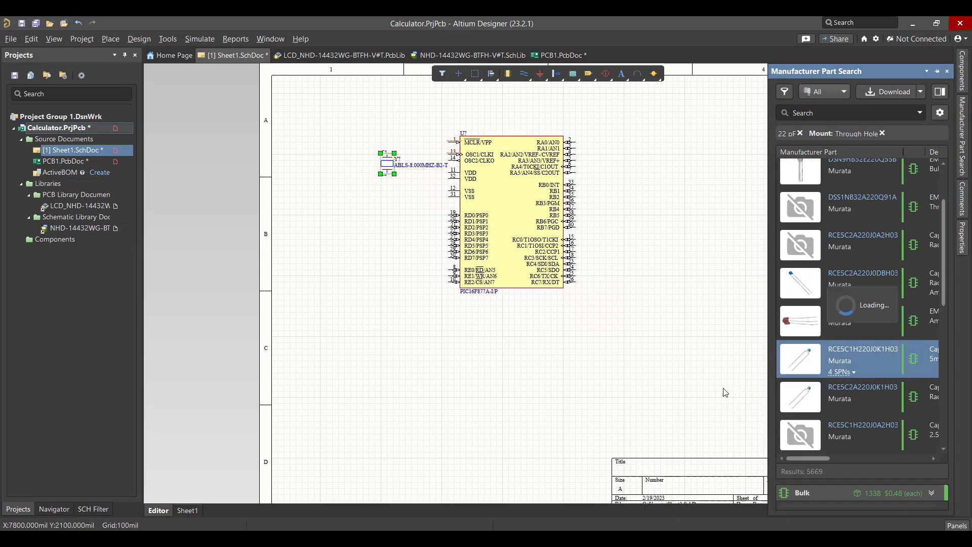
{"action": "mouse_move", "coordinate": [376, 217]}
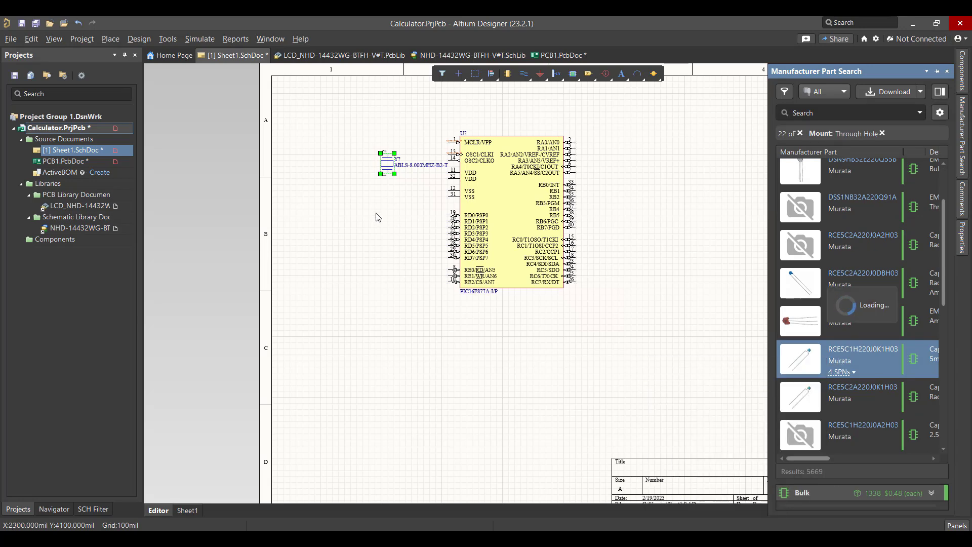
{"action": "mouse_move", "coordinate": [355, 201]}
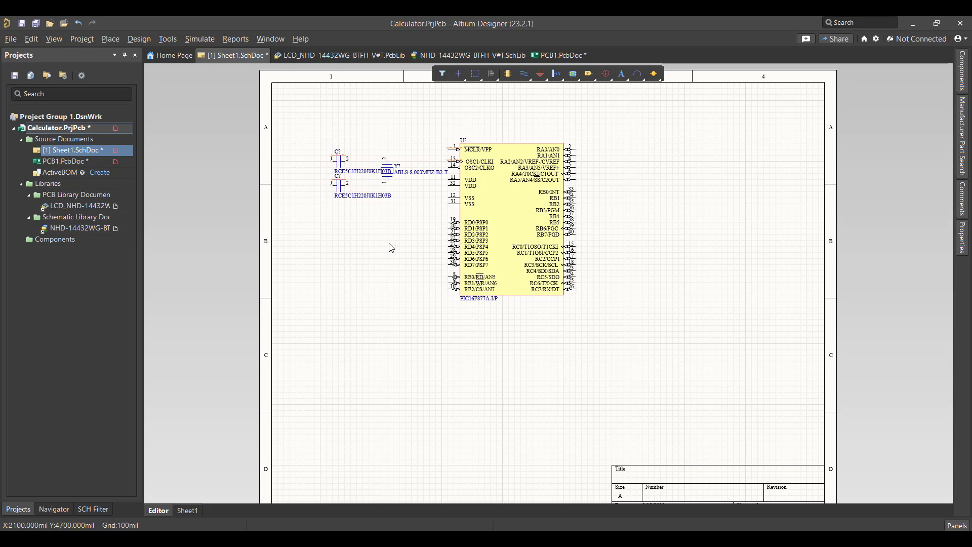
{"action": "mouse_move", "coordinate": [965, 145]}
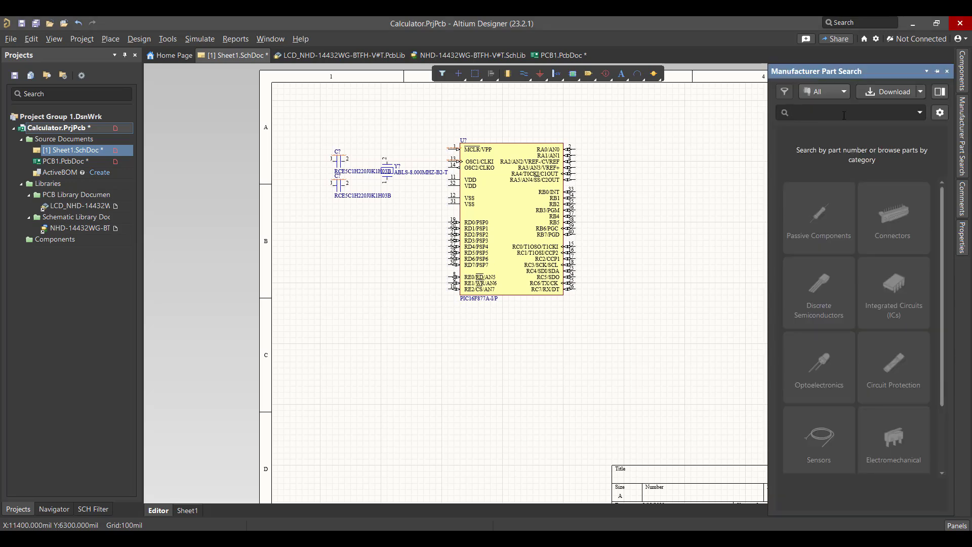
Step: Search for 'button' and pick the ITT C&K pushbutton switch
{"action": "type", "text": "button"}
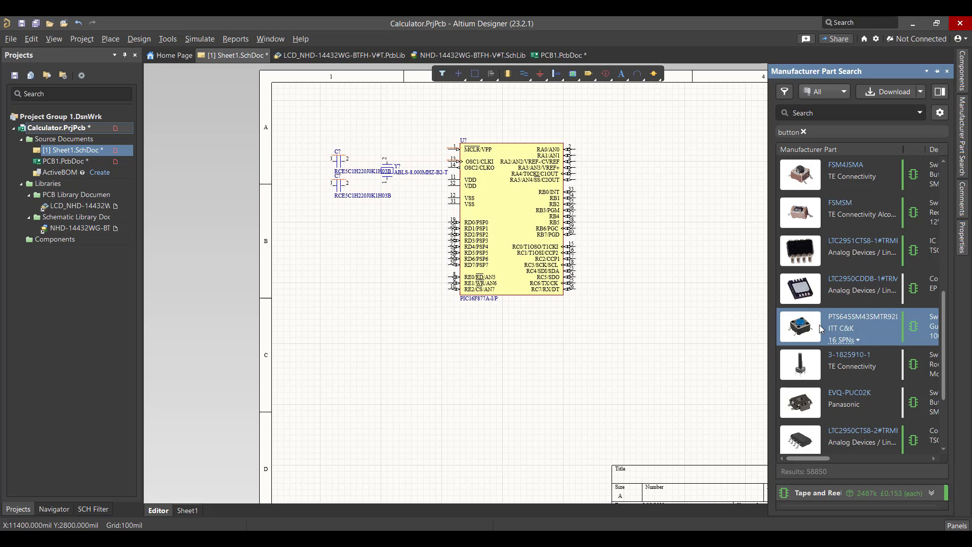
{"action": "left_click", "coordinate": [800, 327]}
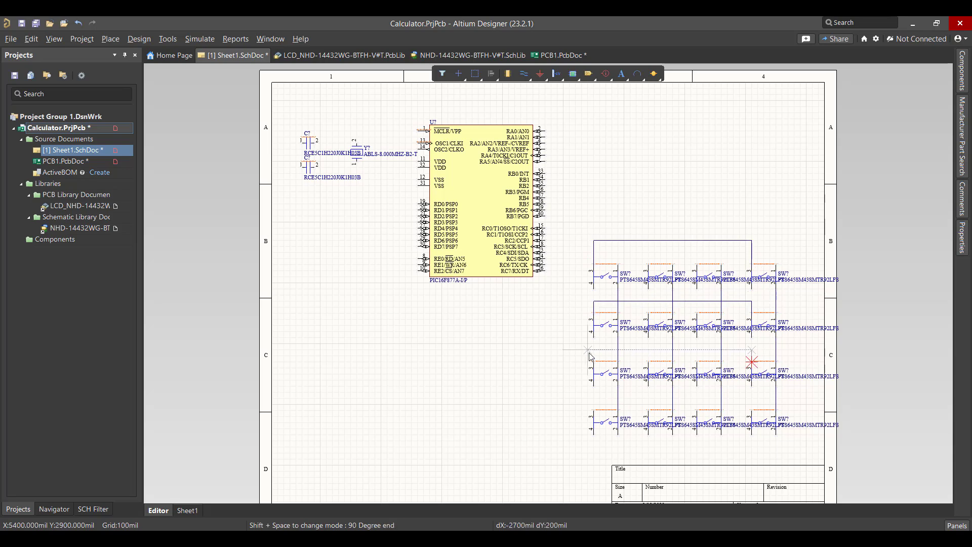
{"action": "mouse_move", "coordinate": [593, 402]}
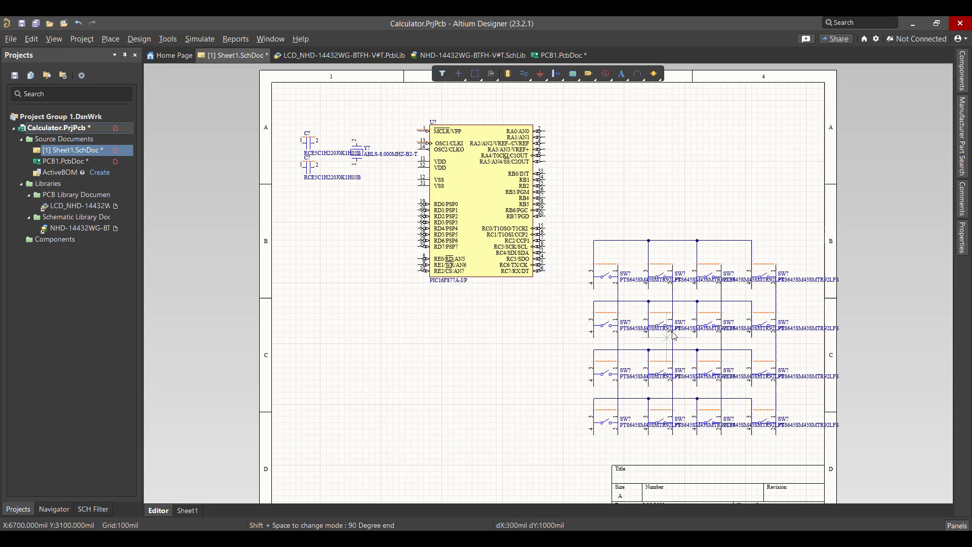
{"action": "mouse_move", "coordinate": [775, 265]}
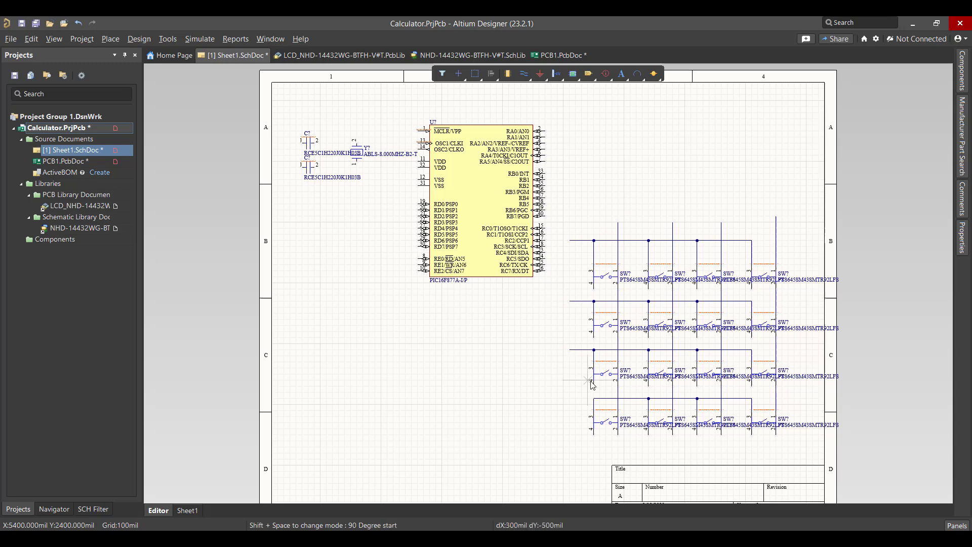
Step: Finish the bottom keypad row wire and drop net labels on the keypad wires
{"action": "left_click", "coordinate": [523, 74]}
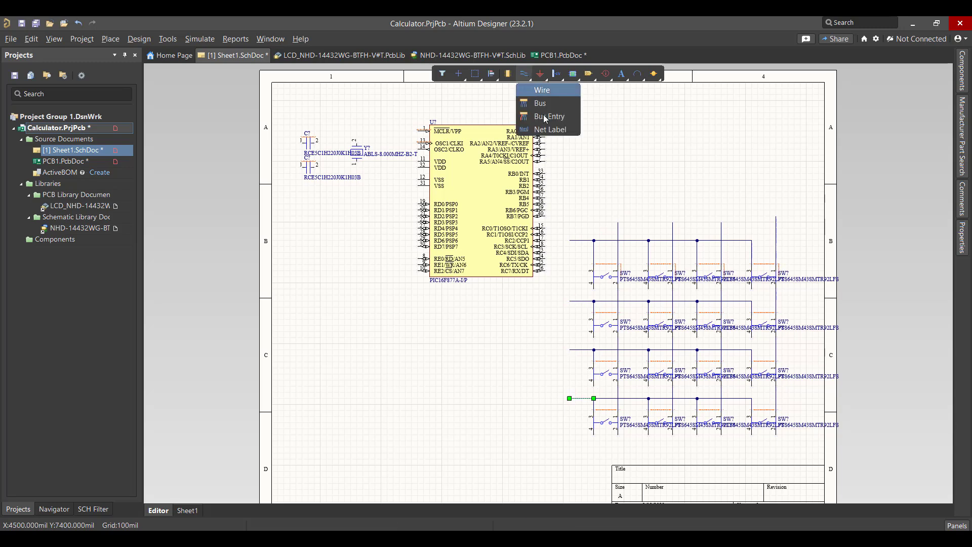
{"action": "left_click", "coordinate": [550, 129]}
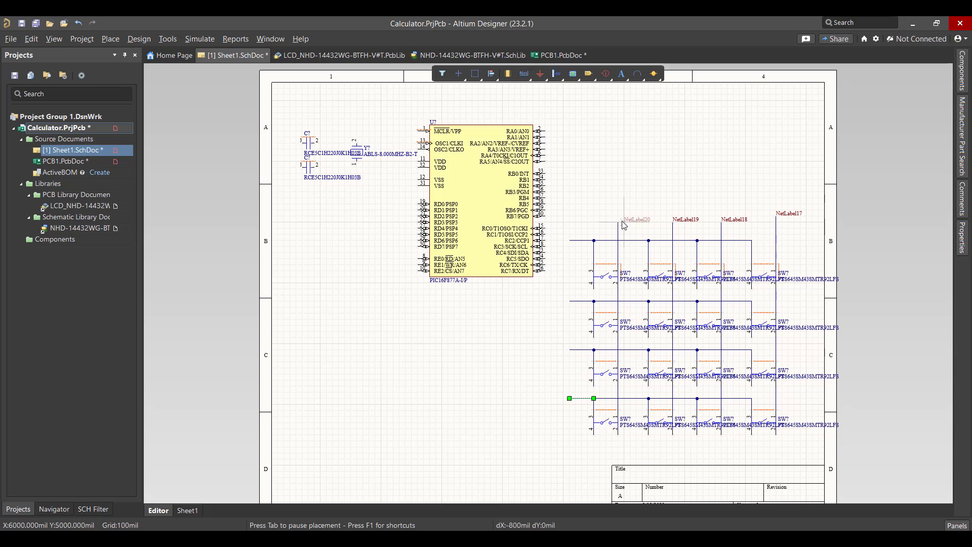
{"action": "left_click", "coordinate": [569, 397]}
{"action": "type", "text": "C1"}
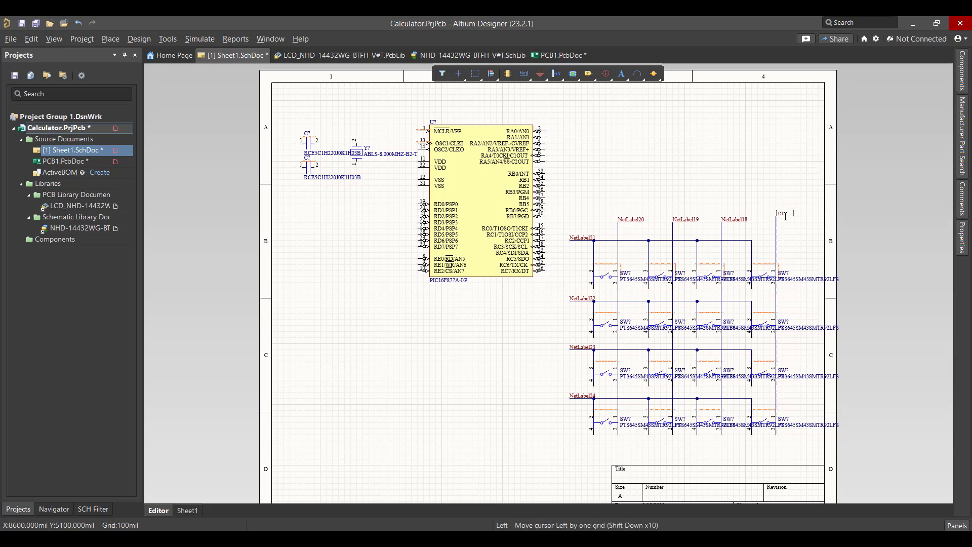
{"action": "left_click", "coordinate": [783, 214]}
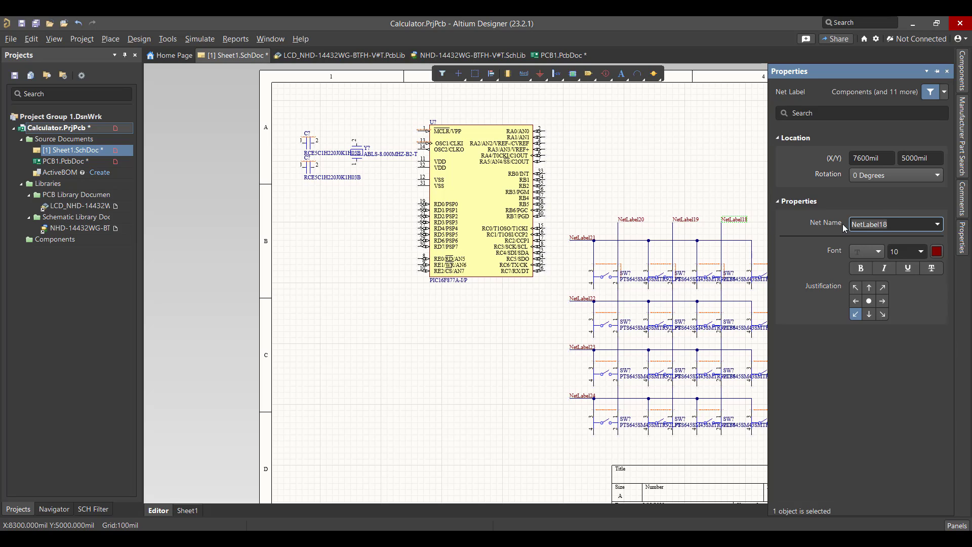
Step: Name the column net labels C1–C4 and select the bottom row label
{"action": "type", "text": "C2"}
{"action": "left_click", "coordinate": [685, 219]}
{"action": "type", "text": "C3"}
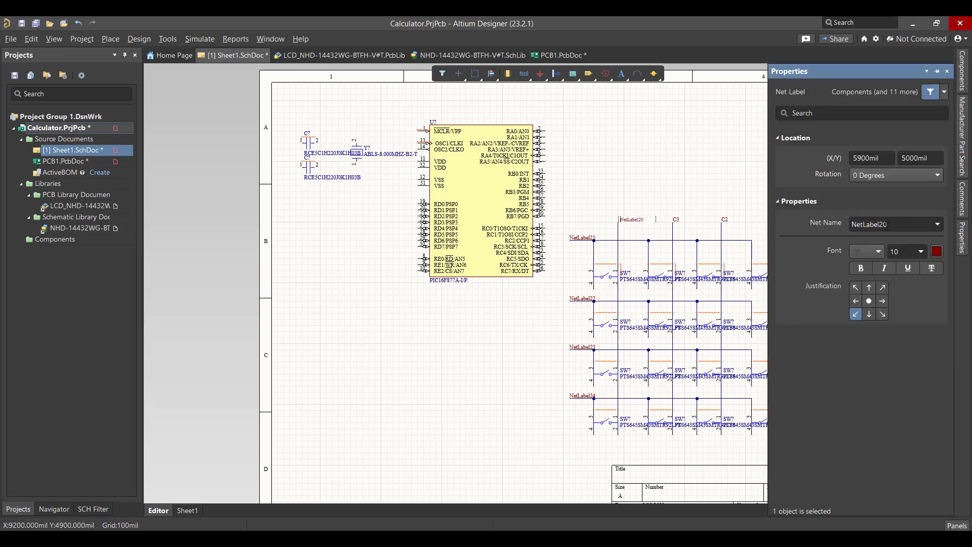
{"action": "type", "text": "C1"}
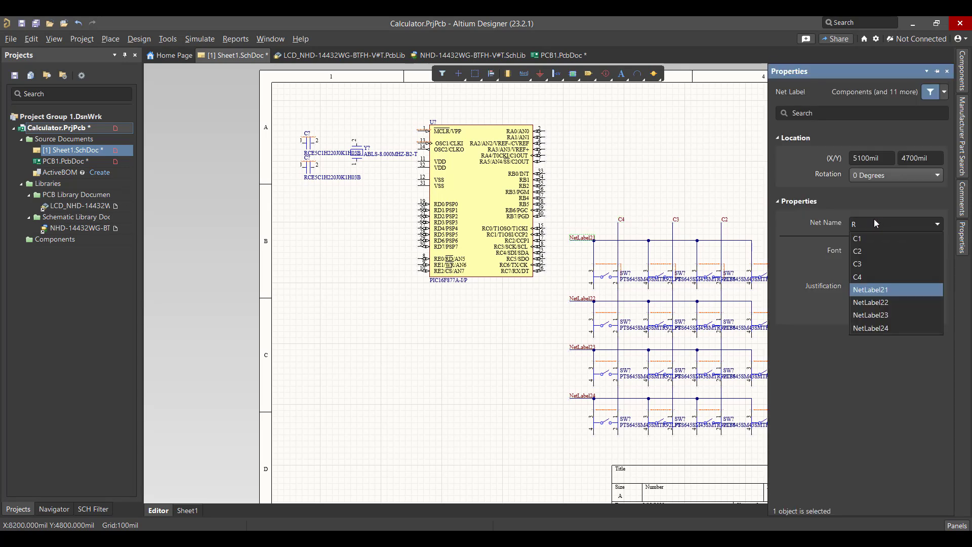
{"action": "type", "text": "1"}
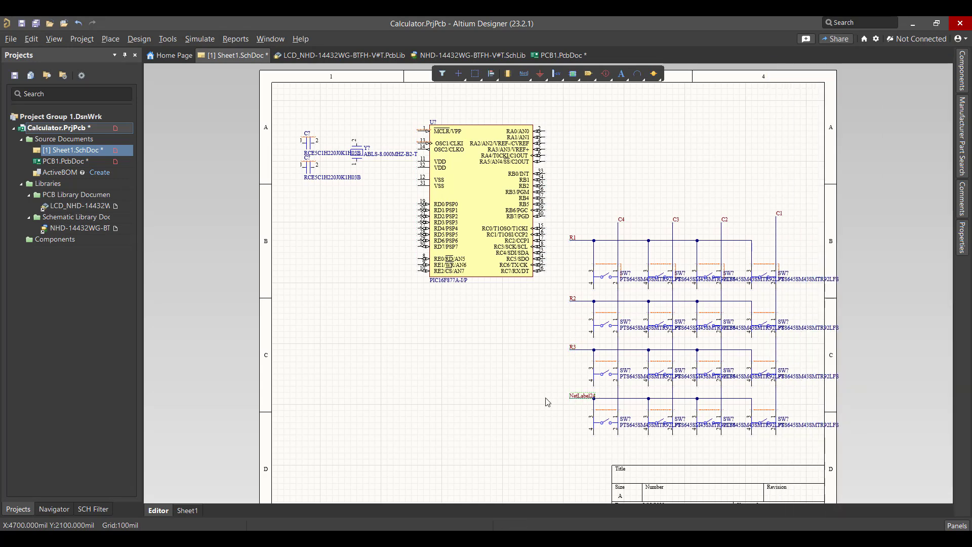
{"action": "left_click", "coordinate": [581, 396]}
{"action": "type", "text": "R4"}
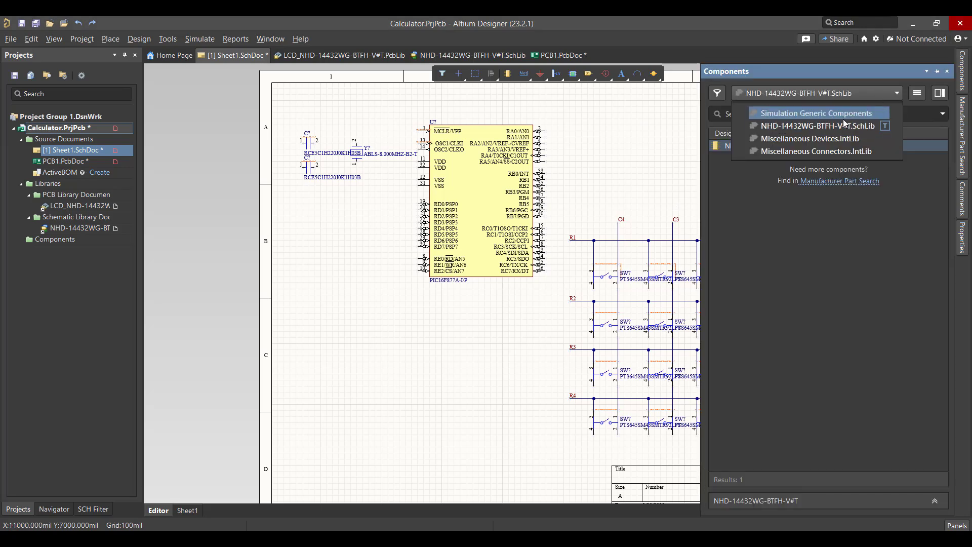
Step: Switch the Components panel to the NHD LCD schematic library
{"action": "left_click", "coordinate": [816, 126]}
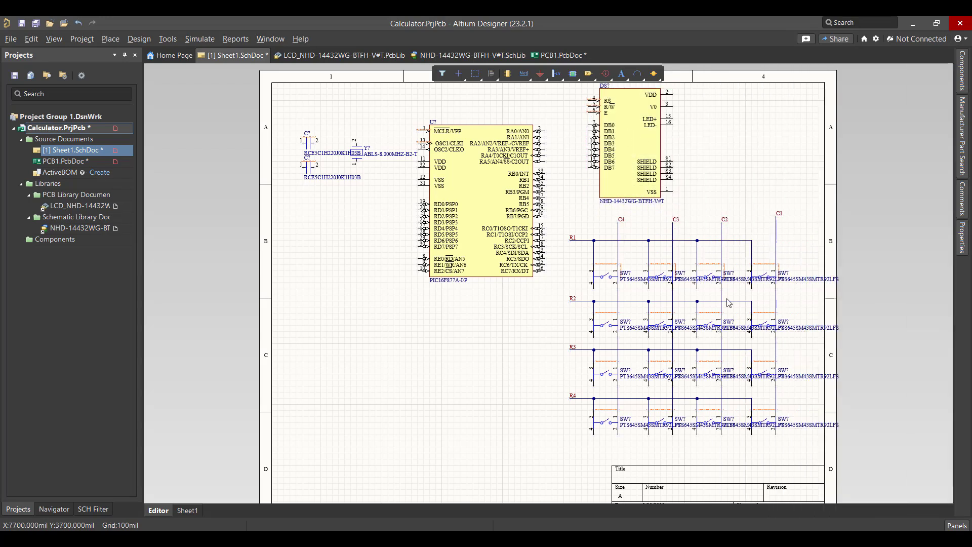
{"action": "mouse_move", "coordinate": [743, 404]}
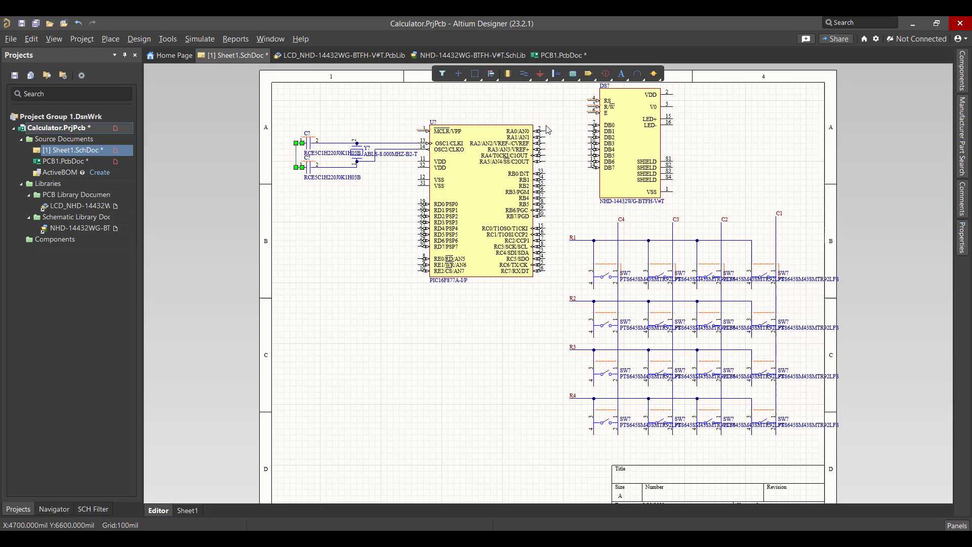
Step: Ground the crystal capacitors with a GND port and choose a +5 power port
{"action": "left_click", "coordinate": [296, 176]}
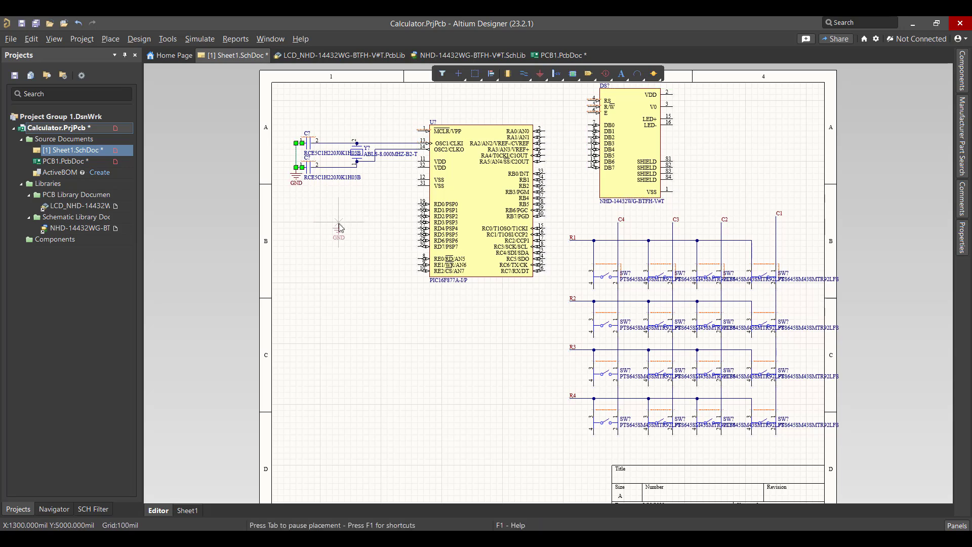
{"action": "left_click", "coordinate": [540, 74]}
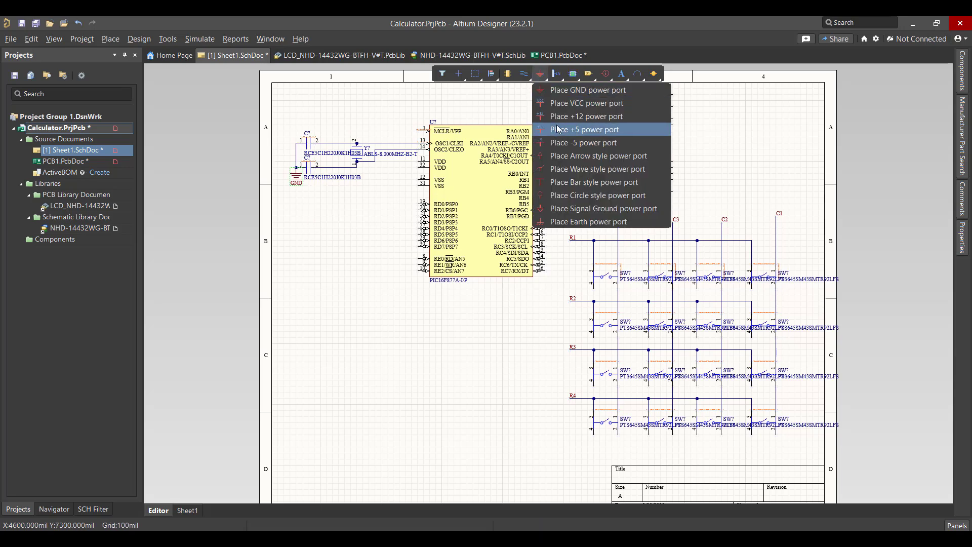
{"action": "left_click", "coordinate": [583, 128]}
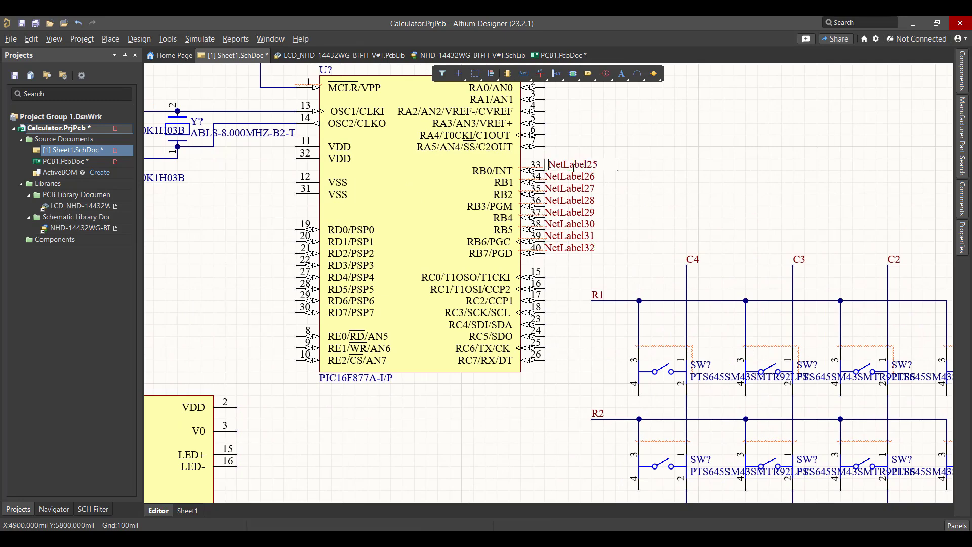
Step: Name the RB0 label C1 and continue renaming the next port B labels to keypad names
{"action": "type", "text": "C1"}
{"action": "left_click", "coordinate": [570, 176]}
{"action": "type", "text": "C2"}
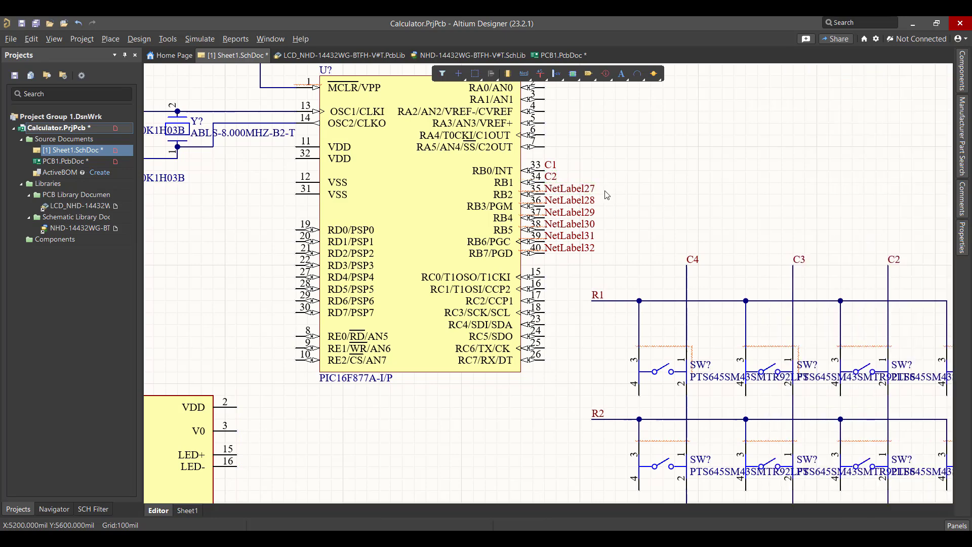
{"action": "left_click", "coordinate": [566, 188]}
{"action": "type", "text": "C3"}
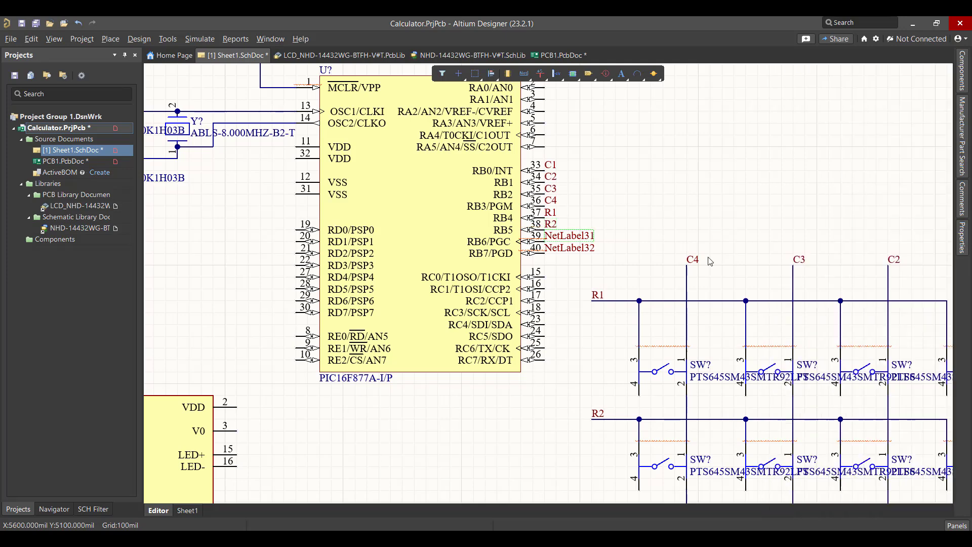
{"action": "left_click", "coordinate": [566, 247]}
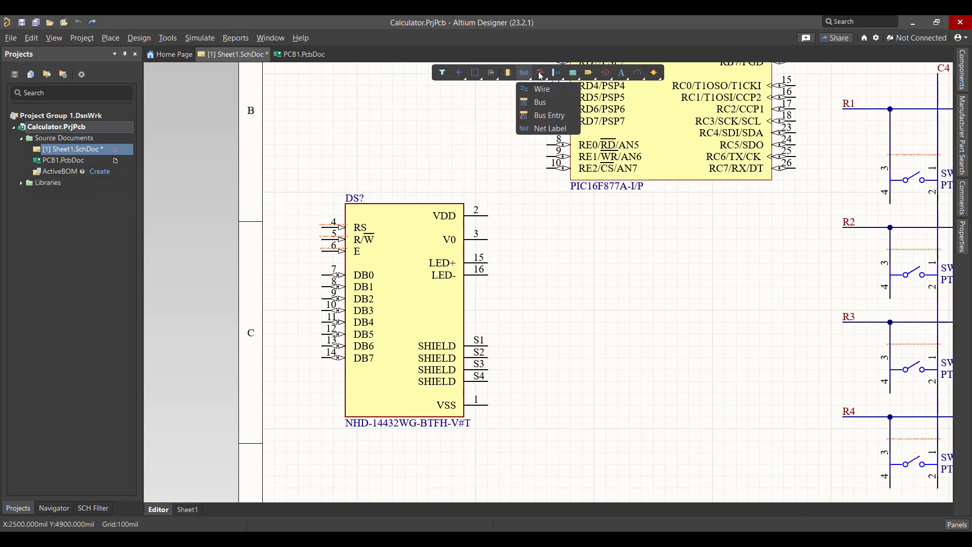
Step: Wire the LCD's VDD to a +5 port and ground its V0, VSS and R/W pins
{"action": "left_click", "coordinate": [538, 73]}
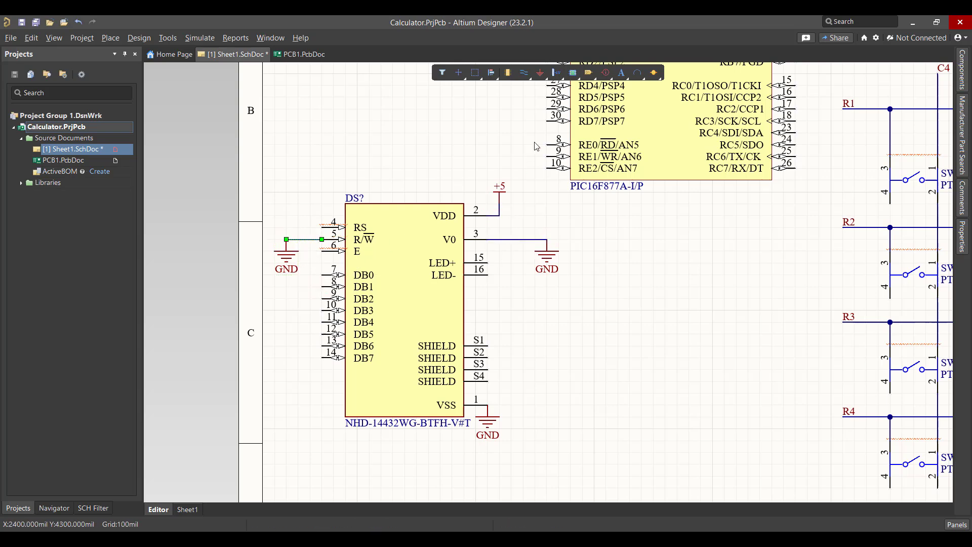
{"action": "left_click", "coordinate": [525, 72]}
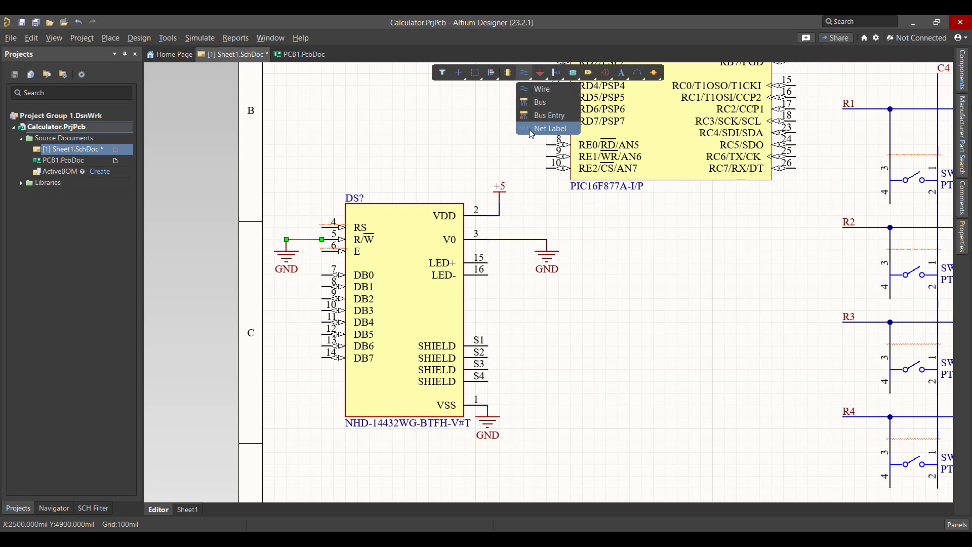
Step: Place net labels on the LCD data pins and the RS pin, positioned at the wire ends
{"action": "left_click", "coordinate": [548, 129]}
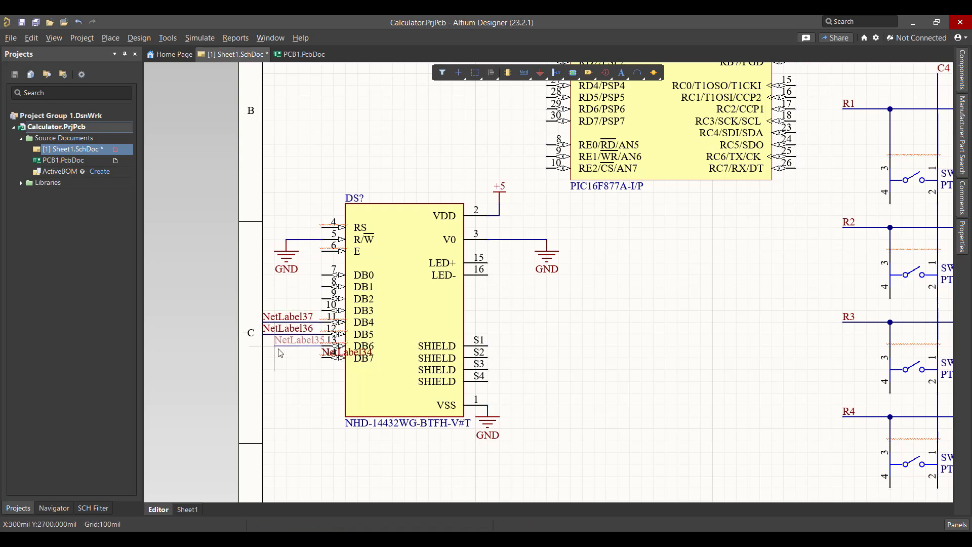
{"action": "left_click", "coordinate": [287, 315]}
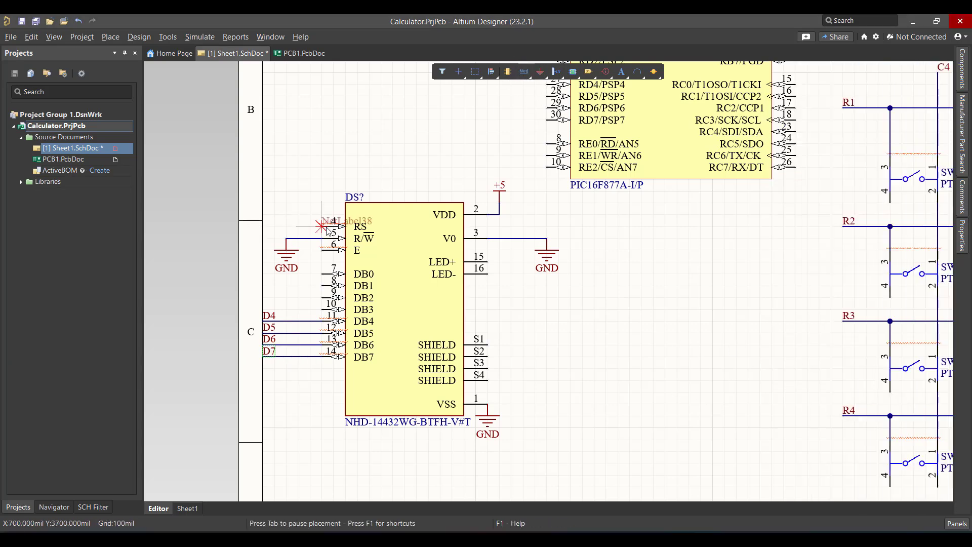
{"action": "left_click", "coordinate": [327, 230]}
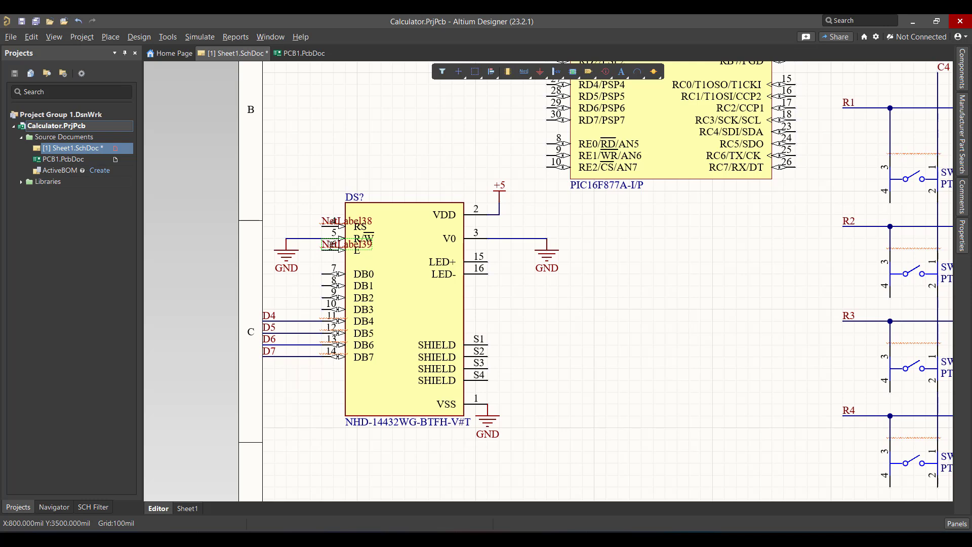
{"action": "left_click_drag", "start_coordinate": [360, 221], "coordinate": [304, 221]}
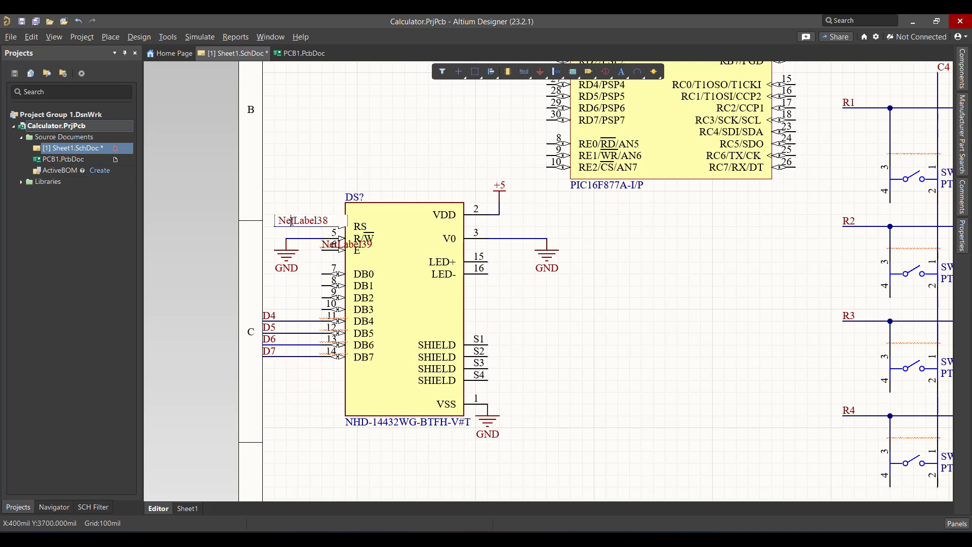
{"action": "left_click", "coordinate": [303, 220]}
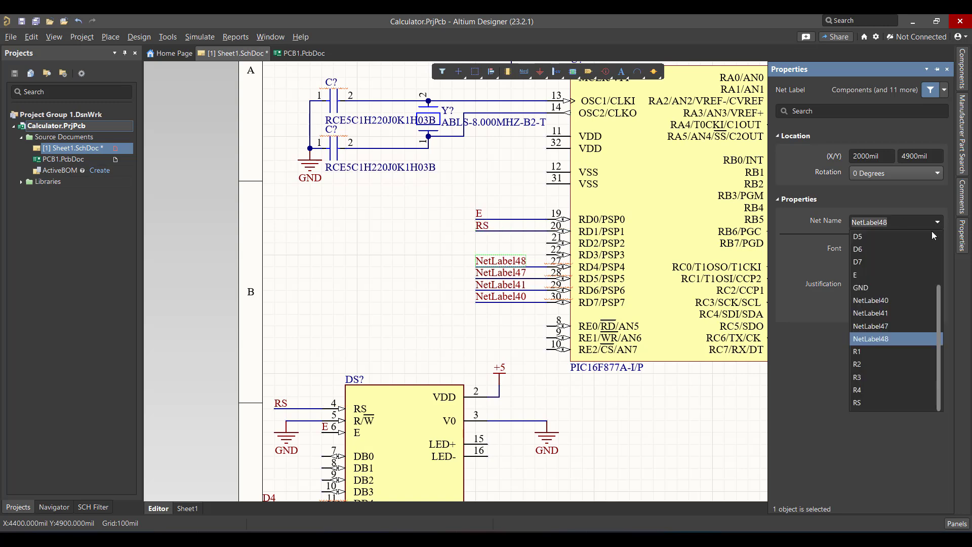
Step: Set the PIC port D pin labels to D net names, e.g. RD6 to D6
{"action": "left_click", "coordinate": [870, 325]}
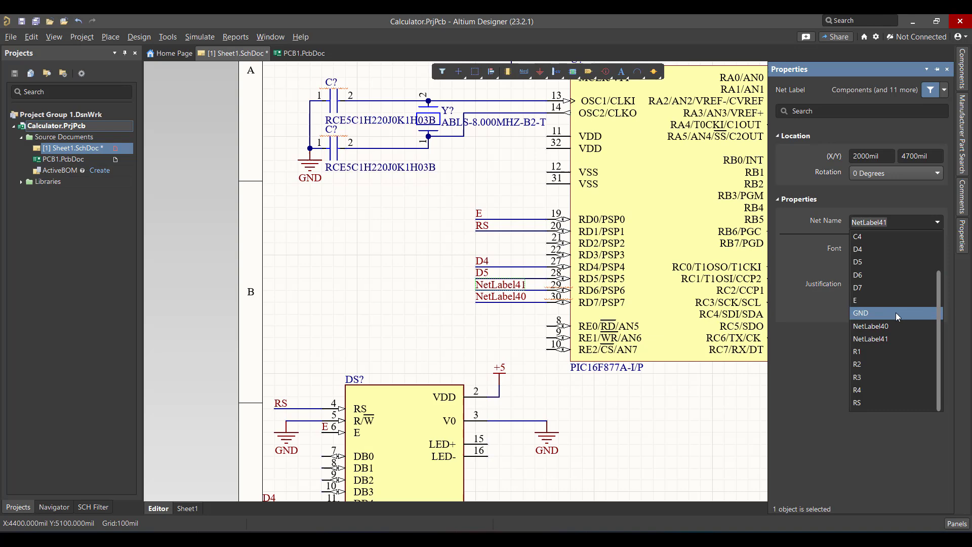
{"action": "left_click", "coordinate": [871, 325]}
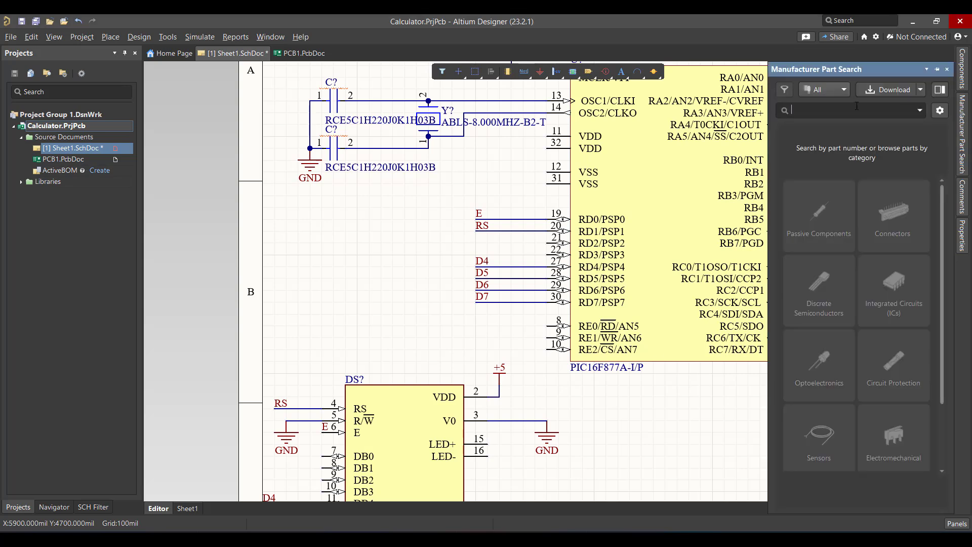
{"action": "type", "text": "USB"}
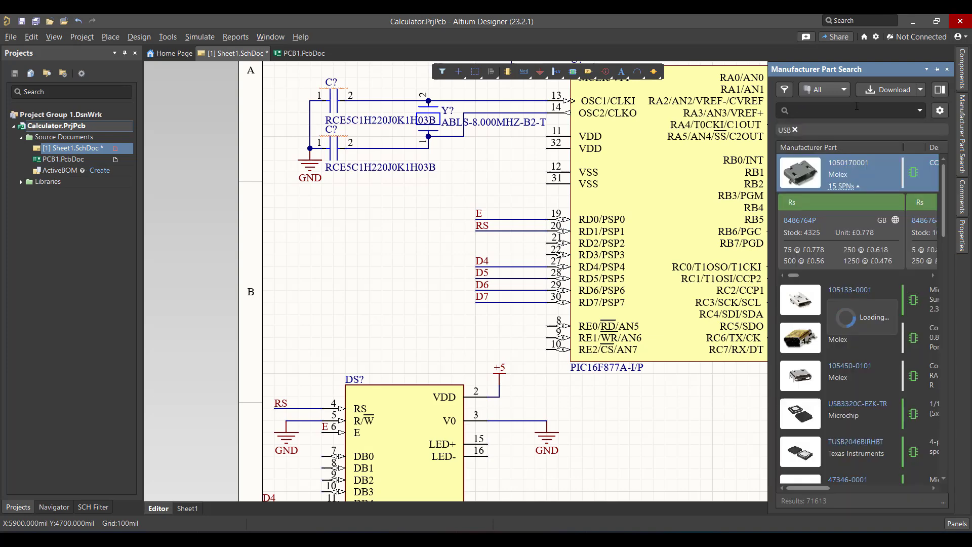
{"action": "left_click", "coordinate": [848, 162]}
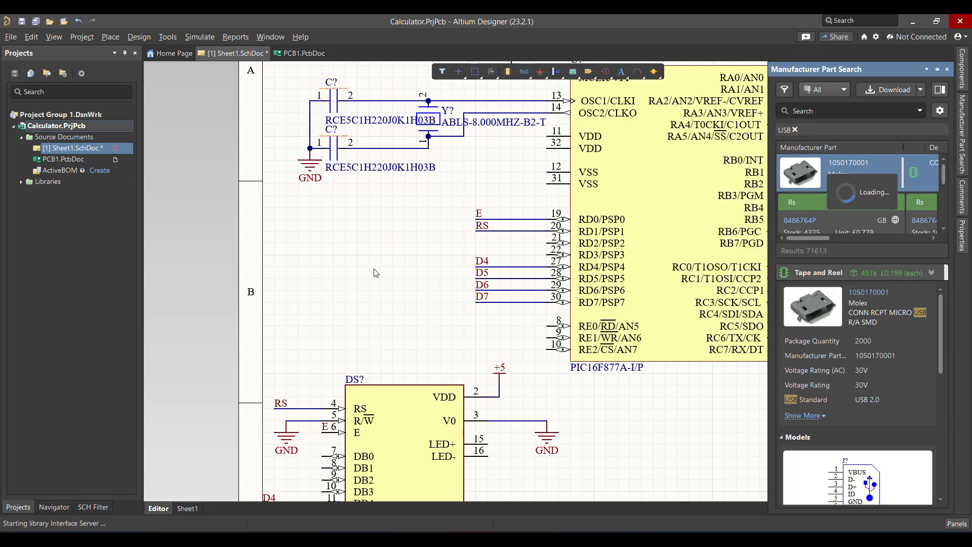
{"action": "mouse_move", "coordinate": [392, 249]}
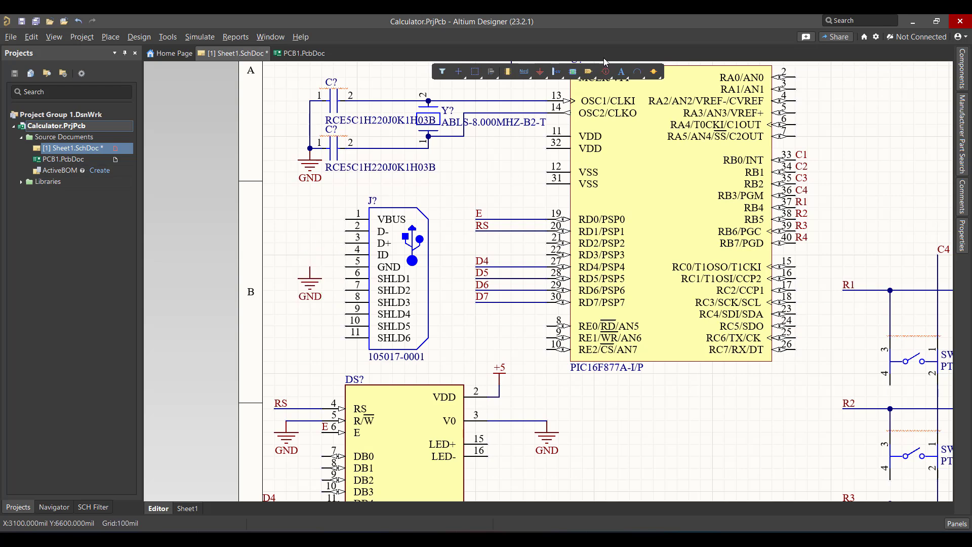
Step: Add a +5 power port for the USB connector's VBUS pin
{"action": "left_click", "coordinate": [540, 71]}
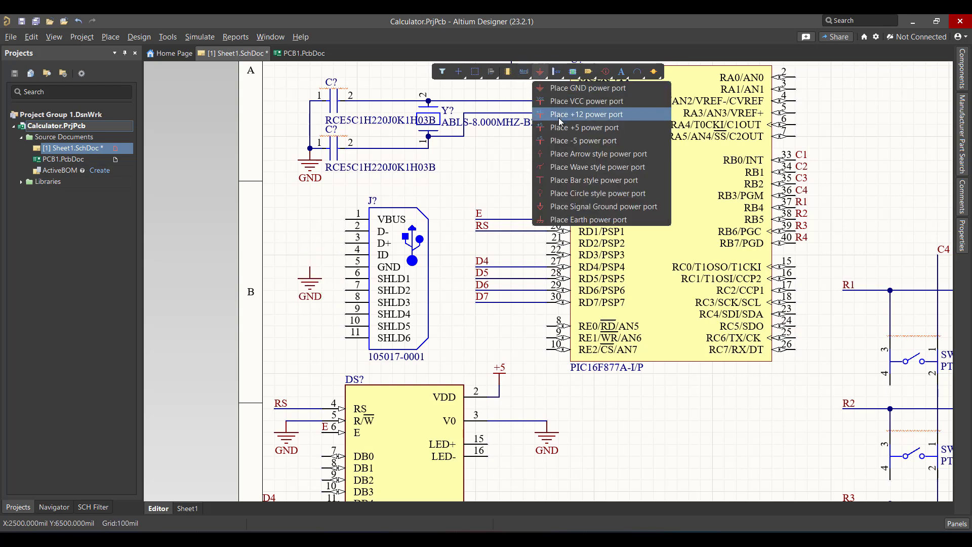
{"action": "left_click", "coordinate": [584, 127]}
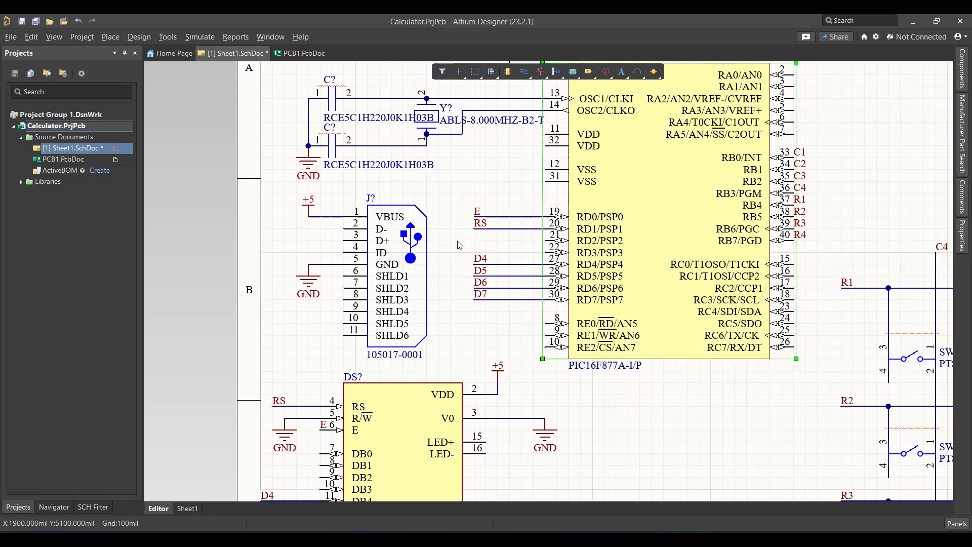
{"action": "mouse_move", "coordinate": [331, 120]}
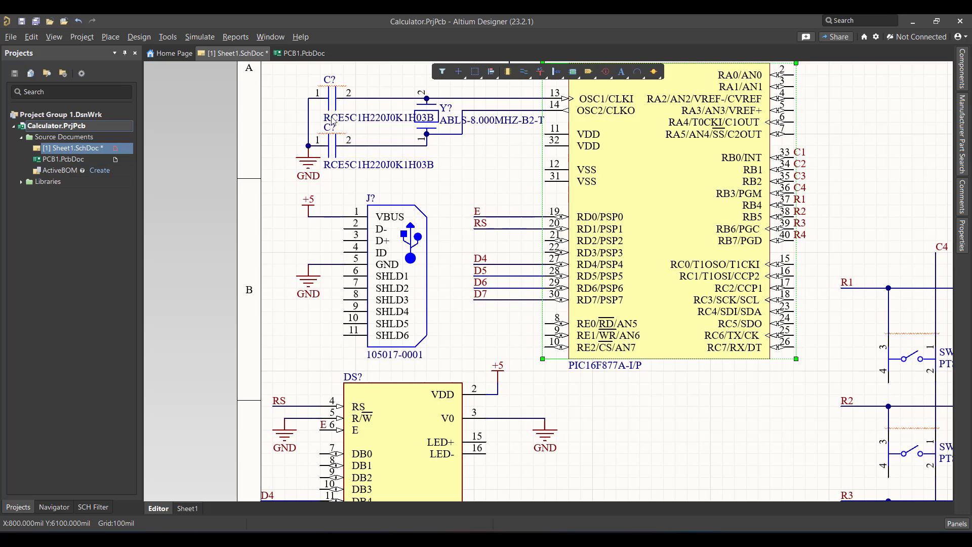
{"action": "mouse_move", "coordinate": [477, 284]}
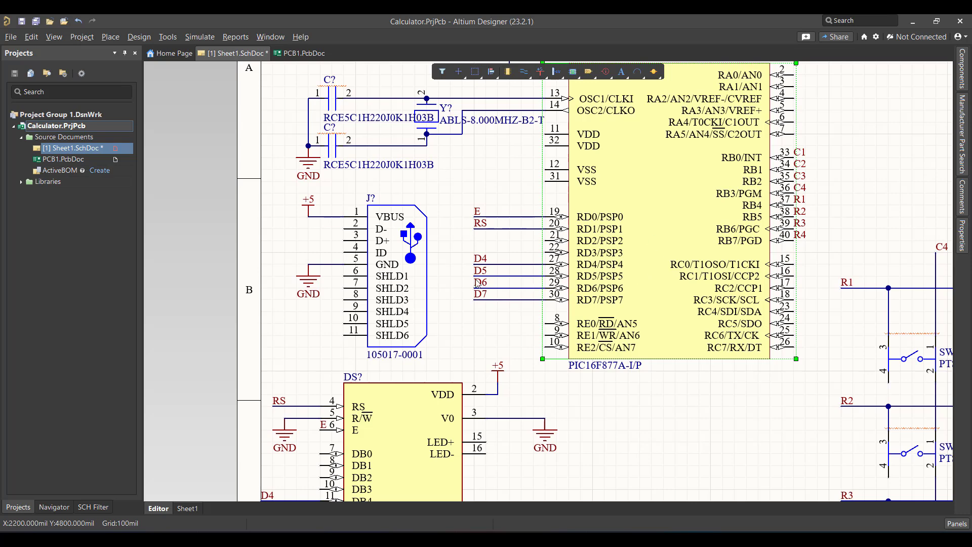
Step: Annotate all 22 schematic parts with designators such as C1, C2, Y1, J1, DS1, SW1–SW16
{"action": "left_click", "coordinate": [167, 36]}
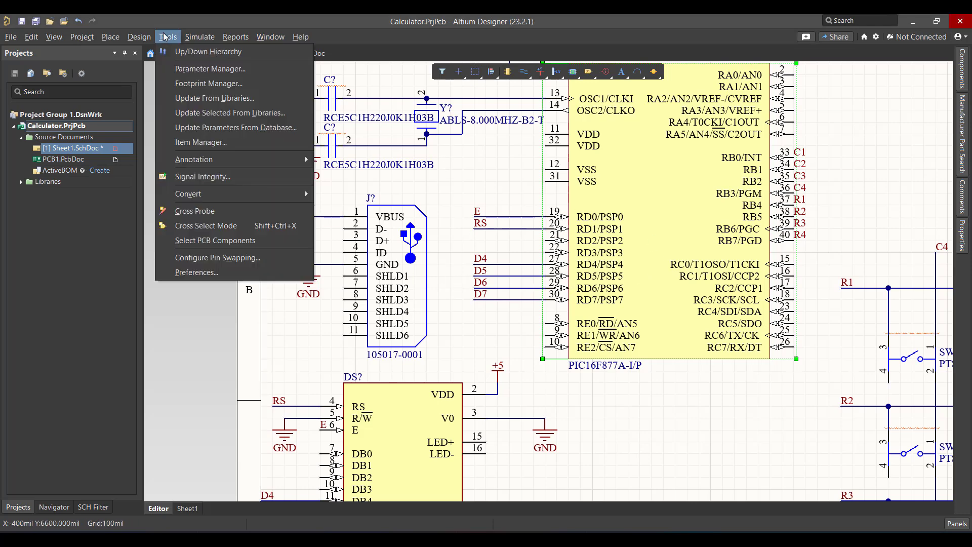
{"action": "left_click", "coordinate": [194, 158]}
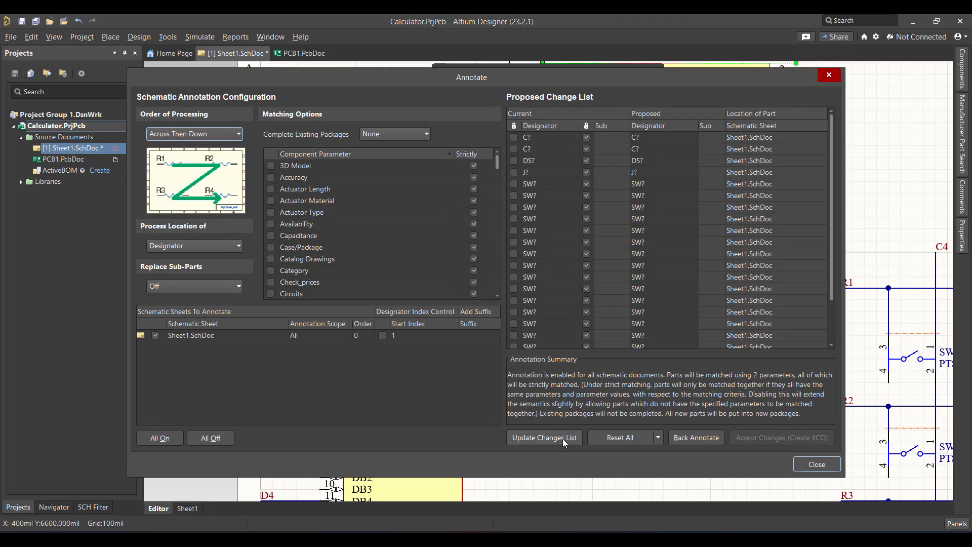
{"action": "left_click", "coordinate": [543, 438]}
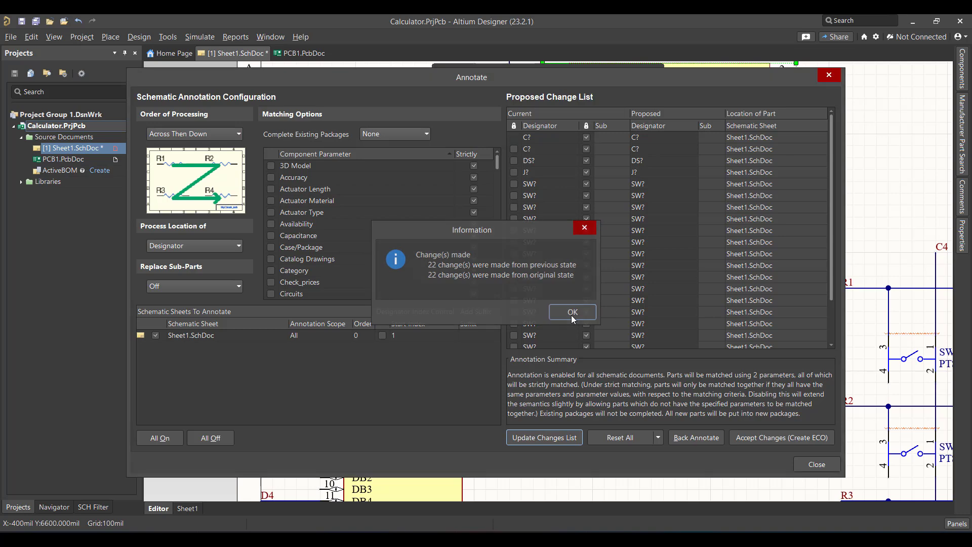
{"action": "left_click", "coordinate": [571, 311]}
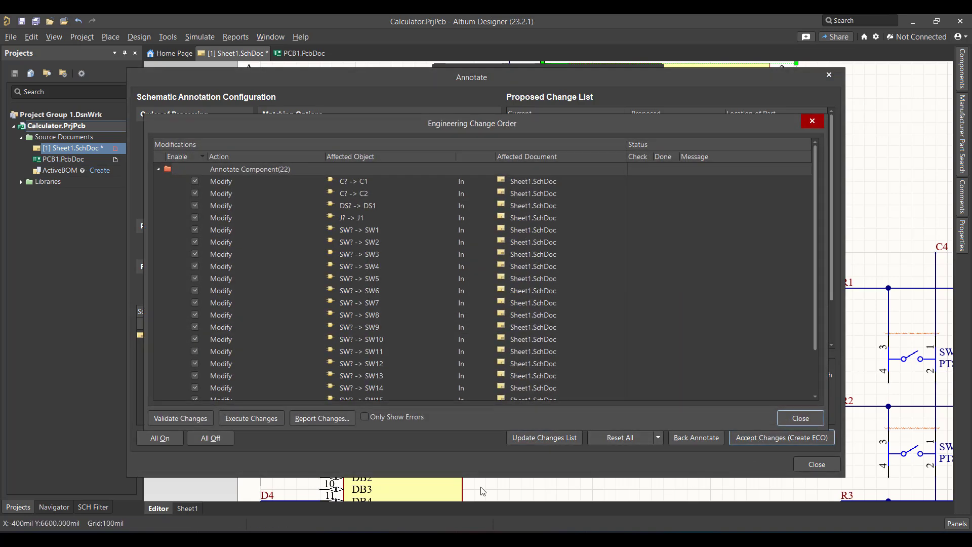
{"action": "left_click", "coordinate": [251, 418]}
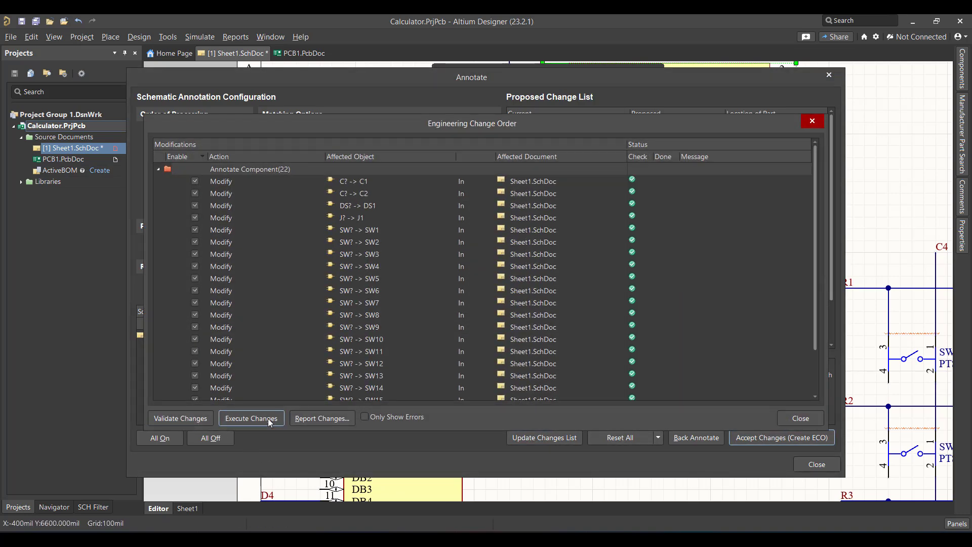
{"action": "left_click", "coordinate": [811, 120]}
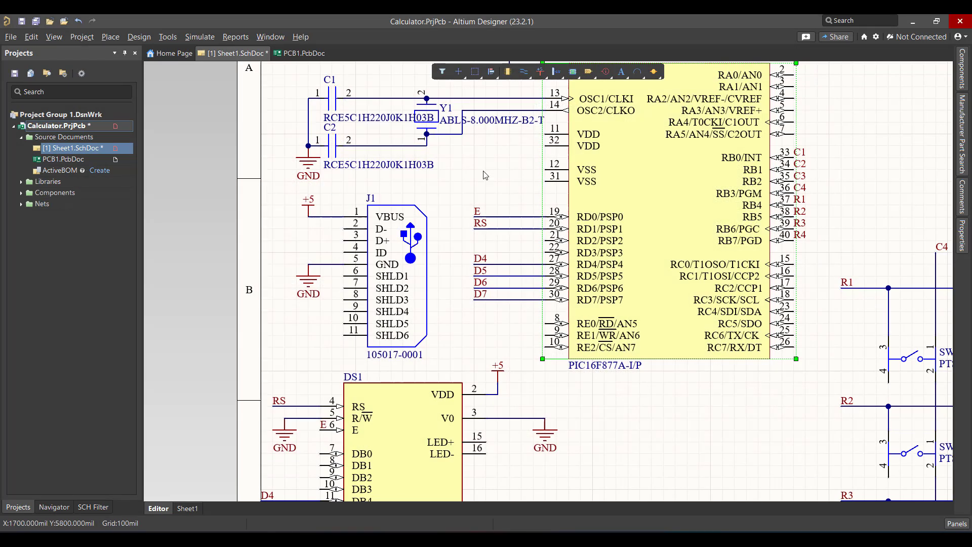
{"action": "mouse_move", "coordinate": [570, 307]}
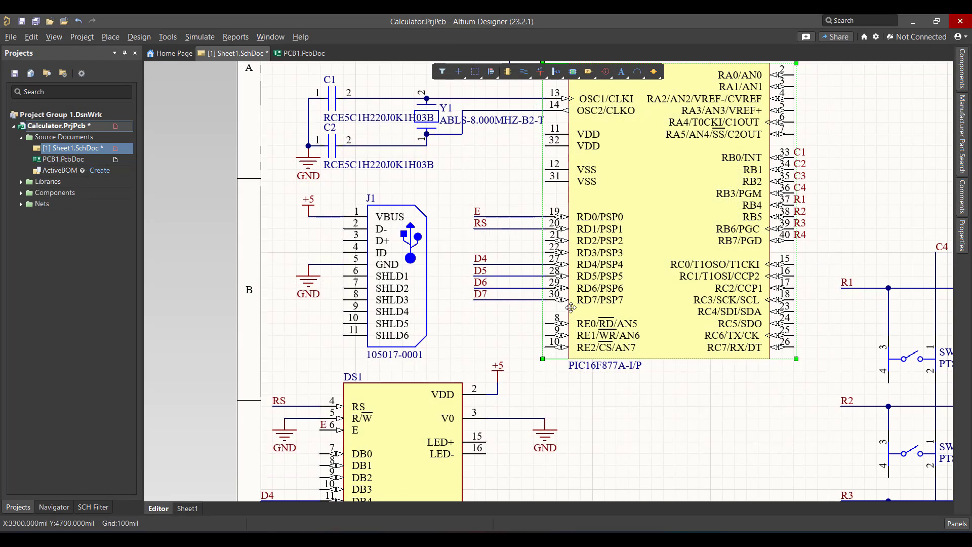
{"action": "mouse_move", "coordinate": [646, 300]}
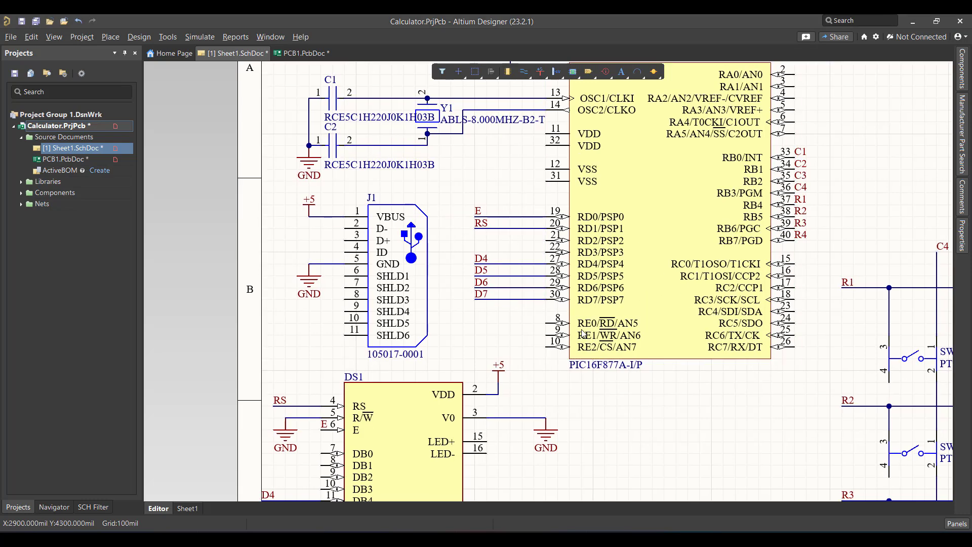
{"action": "mouse_move", "coordinate": [583, 335]}
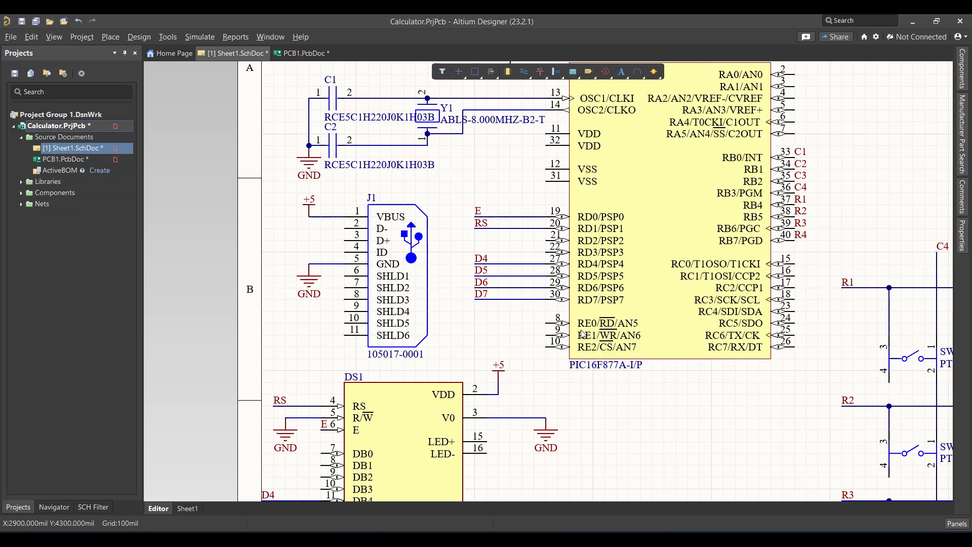
Step: Update PCB1.PcbDoc from the schematic, executing all component and net additions
{"action": "left_click", "coordinate": [139, 37]}
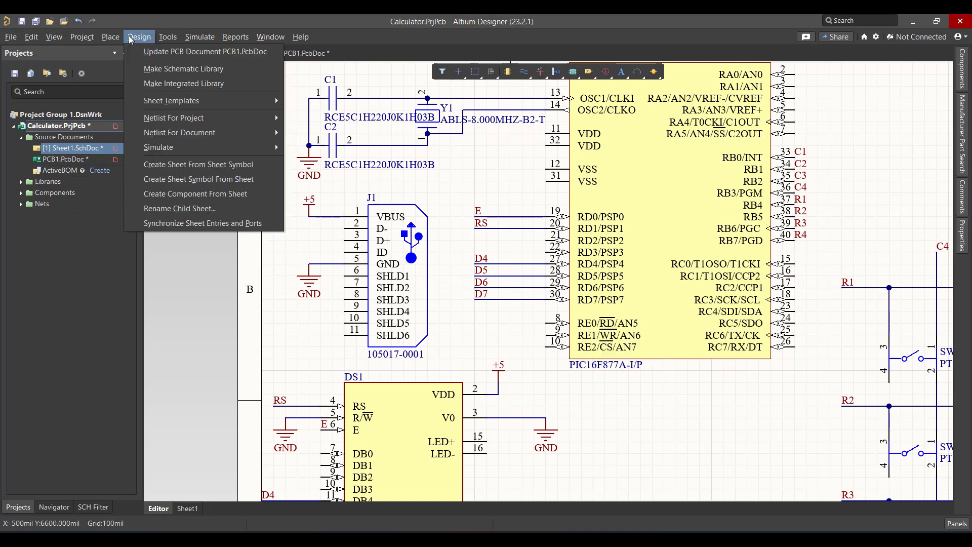
{"action": "left_click", "coordinate": [205, 52]}
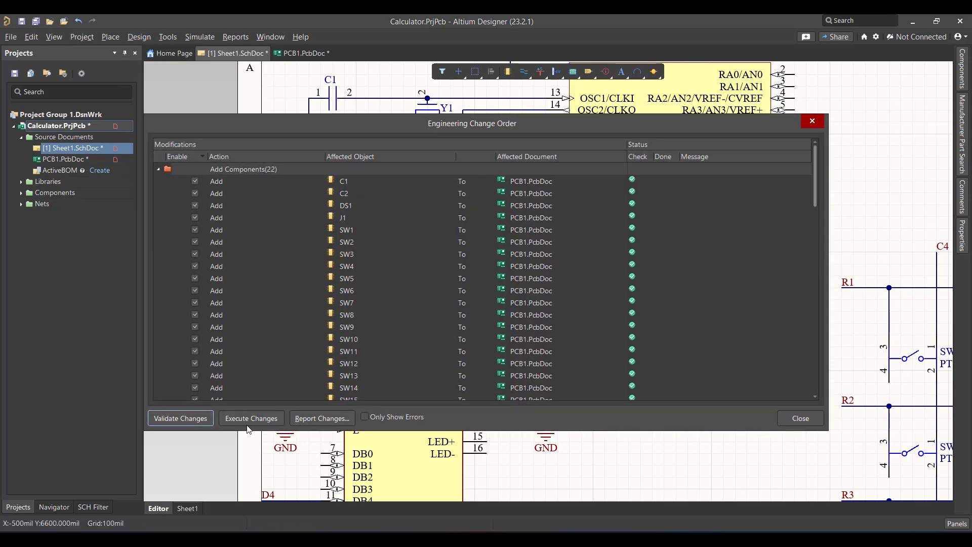
{"action": "left_click", "coordinate": [251, 418]}
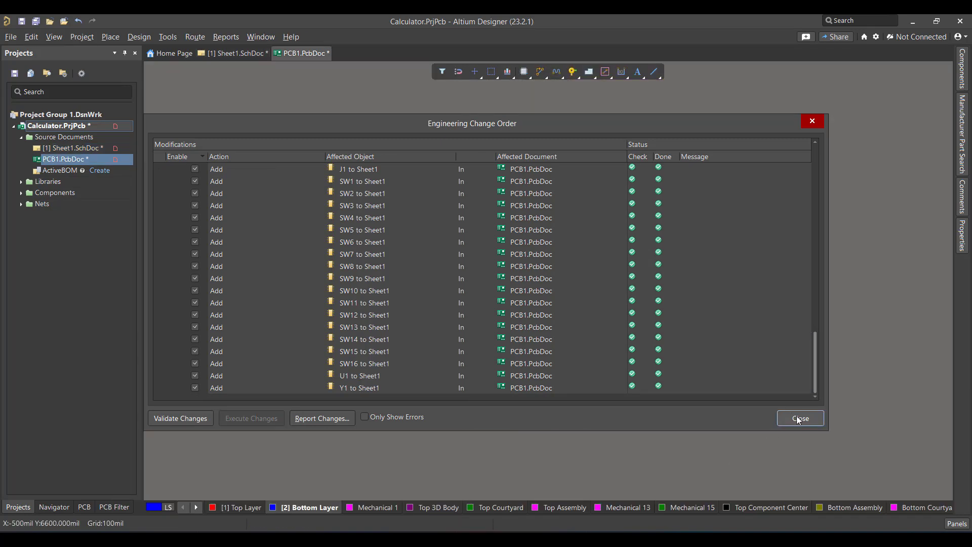
{"action": "left_click", "coordinate": [798, 418]}
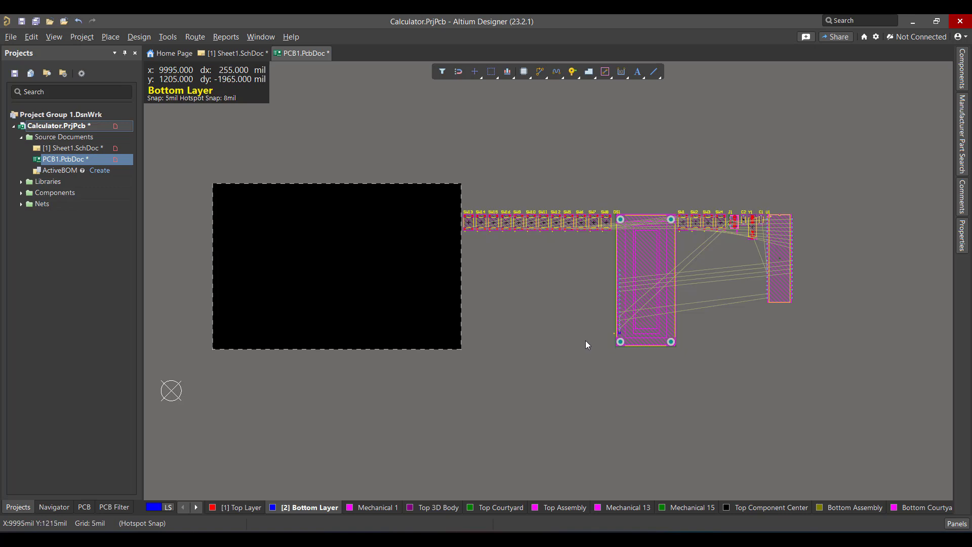
{"action": "mouse_move", "coordinate": [710, 322]}
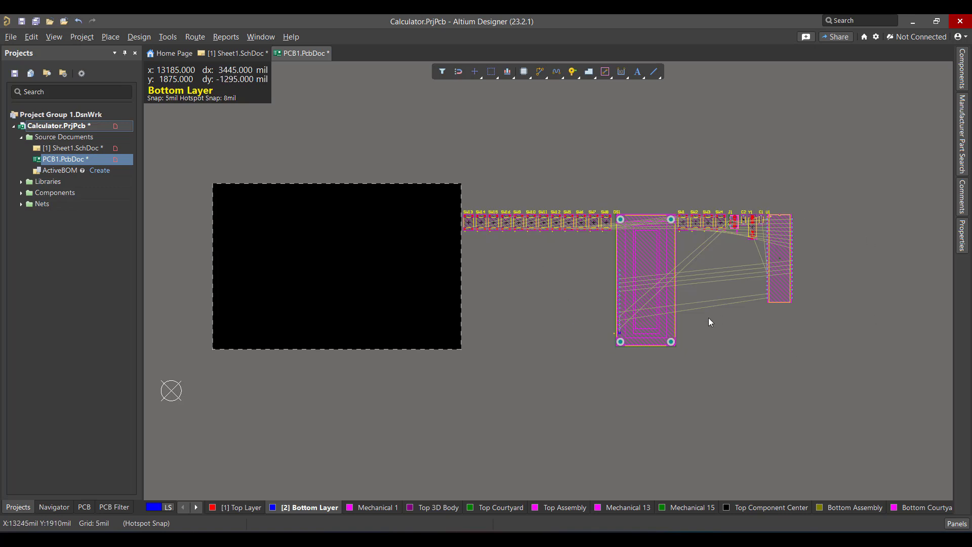
{"action": "mouse_move", "coordinate": [391, 318]}
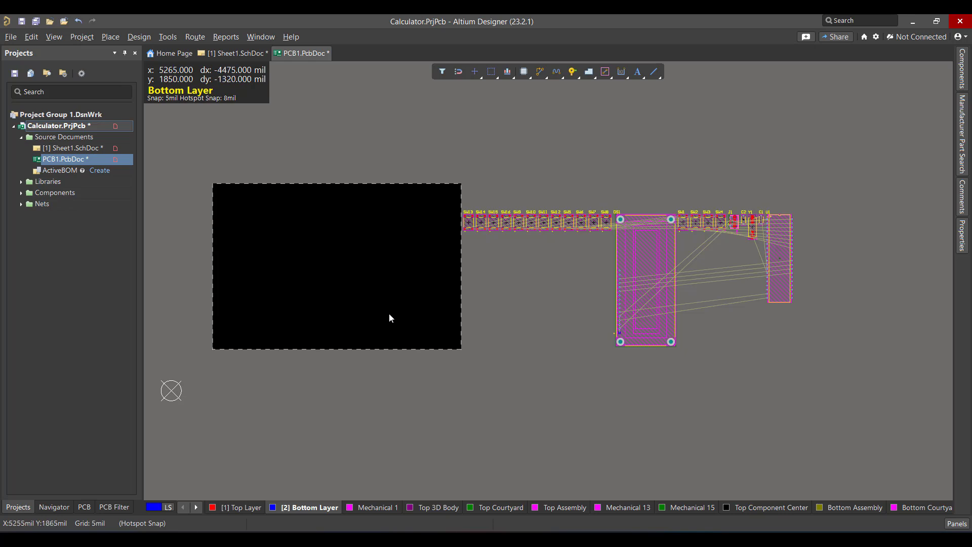
{"action": "mouse_move", "coordinate": [390, 317]}
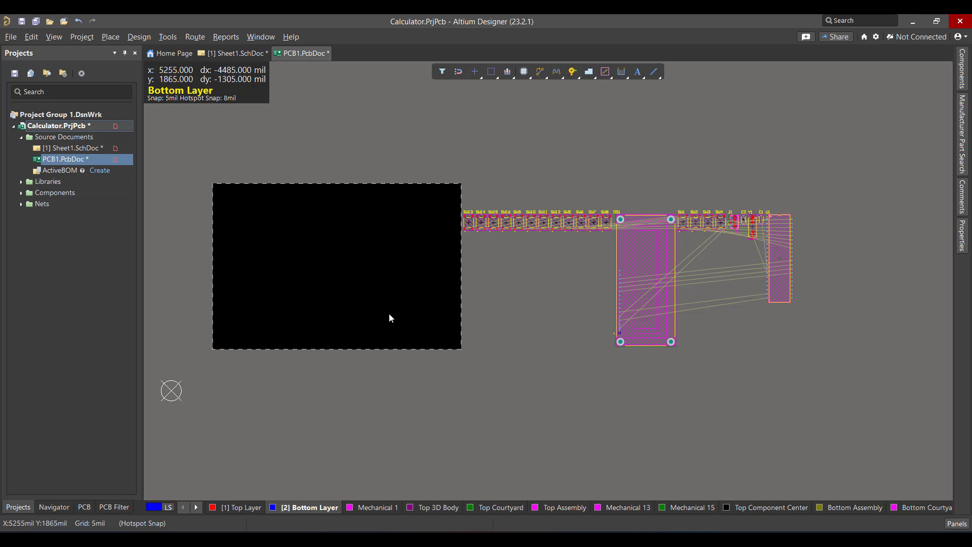
Step: Drag the LCD DS1 onto the board and select the remaining keypad switches to follow
{"action": "left_click_drag", "start_coordinate": [645, 286], "coordinate": [332, 217]}
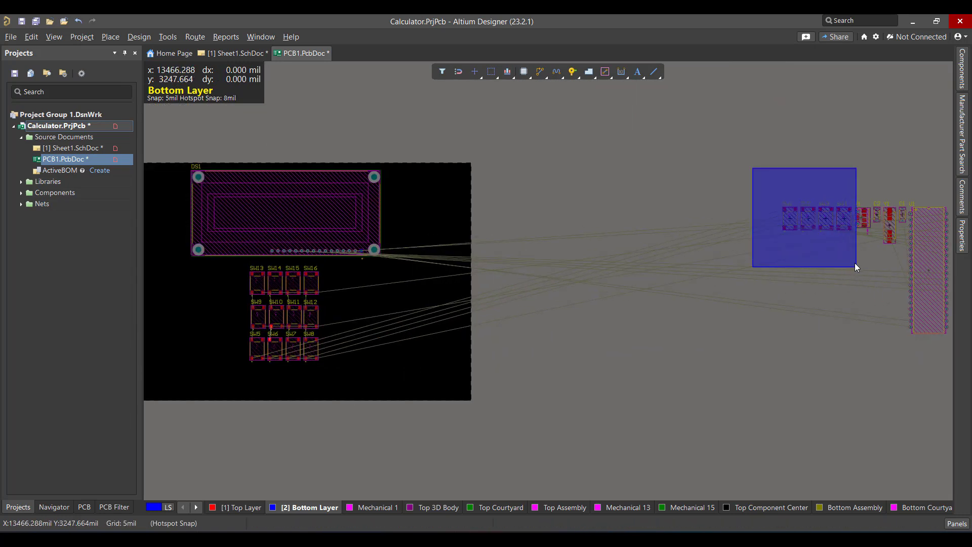
{"action": "left_click_drag", "start_coordinate": [803, 216], "coordinate": [310, 381]}
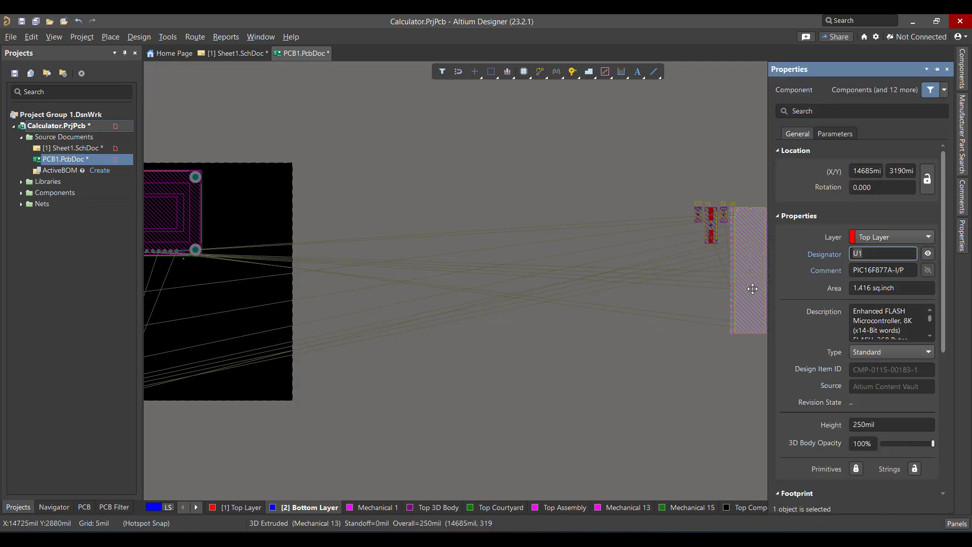
Step: Move crystal Y1 and capacitors C1, C2 onto the board below the LCD
{"action": "left_click", "coordinate": [889, 236]}
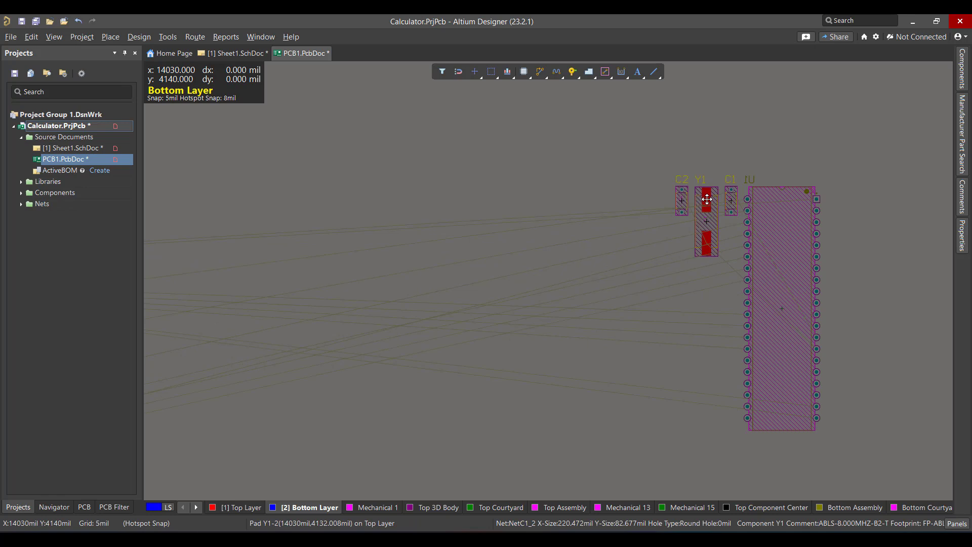
{"action": "left_click", "coordinate": [706, 214]}
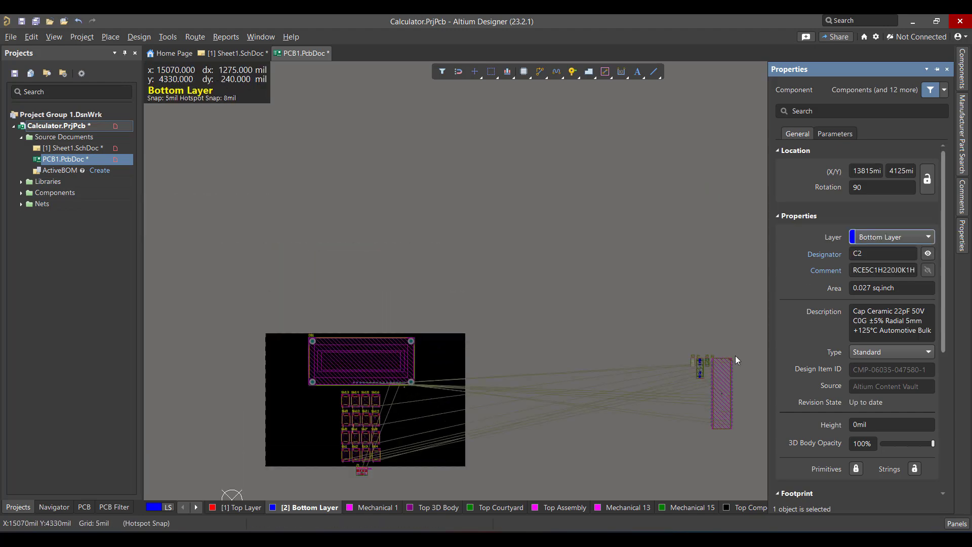
{"action": "left_click_drag", "start_coordinate": [718, 385], "coordinate": [383, 276]}
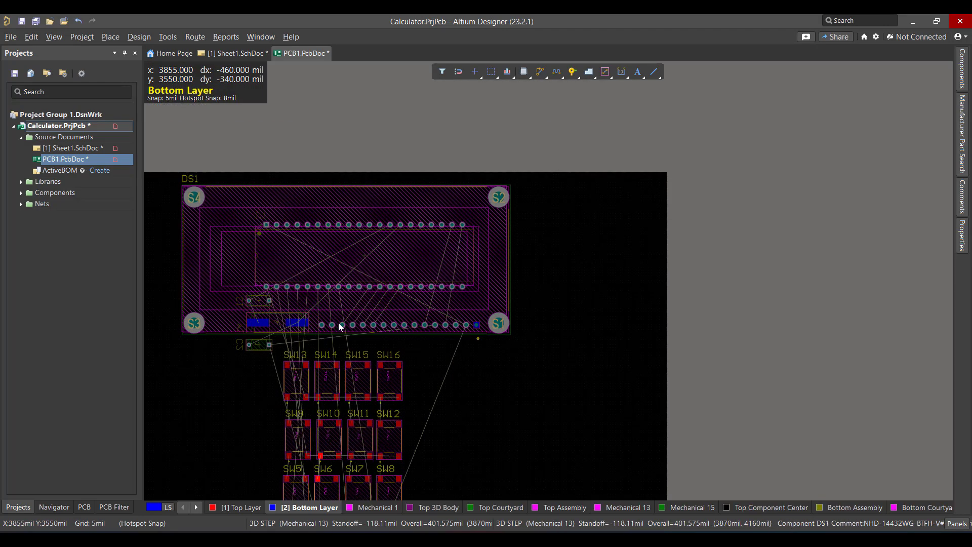
{"action": "left_click_drag", "start_coordinate": [283, 322], "coordinate": [394, 205]}
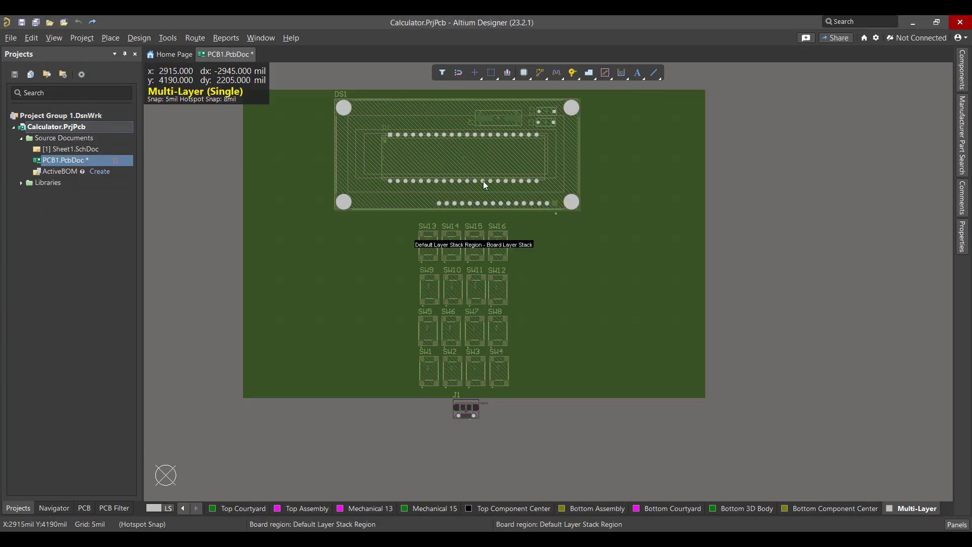
Step: Narrow the board outline around the LCD and keypad and extend its bottom over J1
{"action": "left_click", "coordinate": [139, 38]}
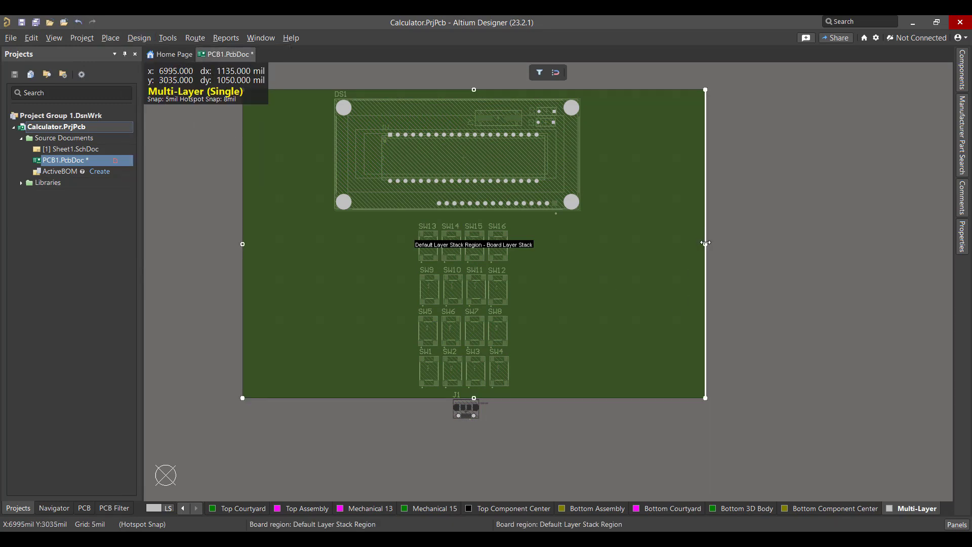
{"action": "left_click_drag", "start_coordinate": [704, 242], "coordinate": [589, 237]}
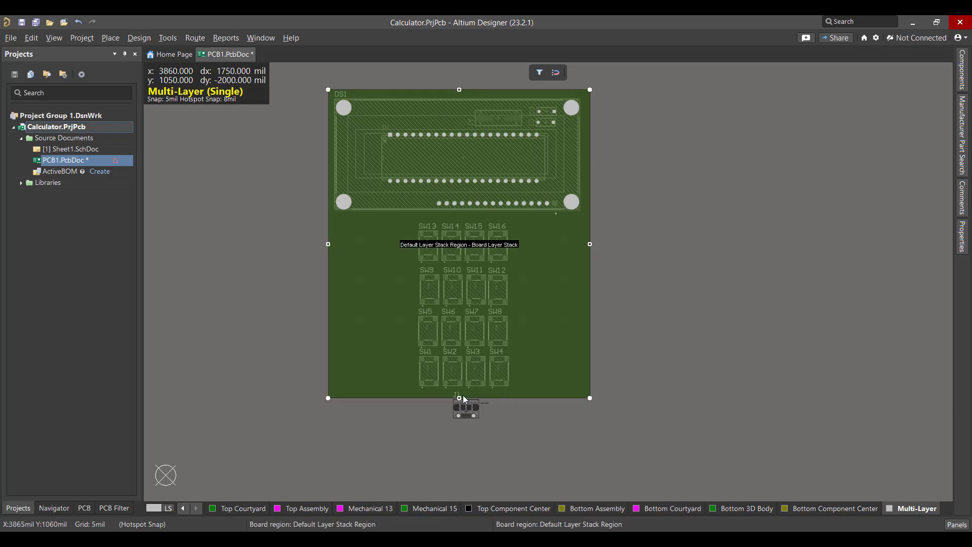
{"action": "left_click_drag", "start_coordinate": [458, 397], "coordinate": [458, 424]}
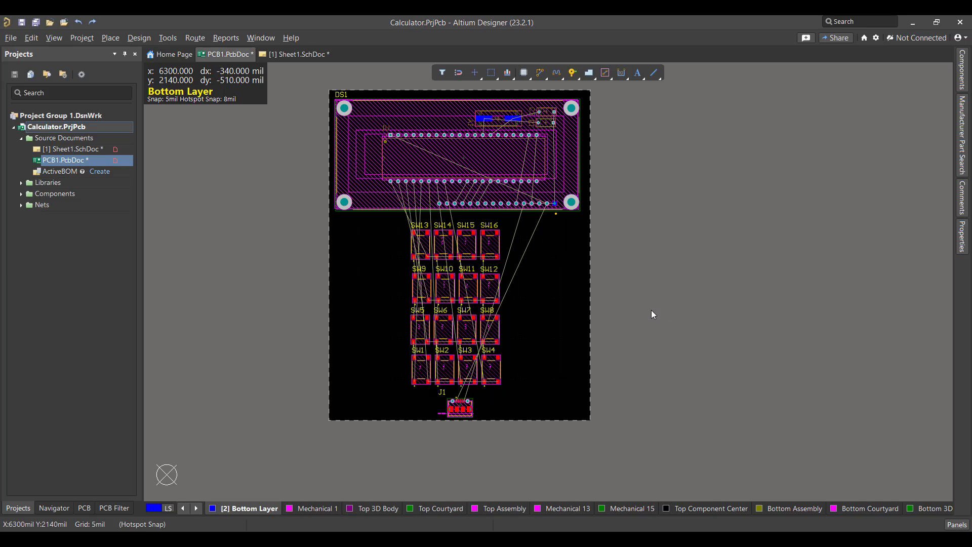
{"action": "mouse_move", "coordinate": [503, 291]}
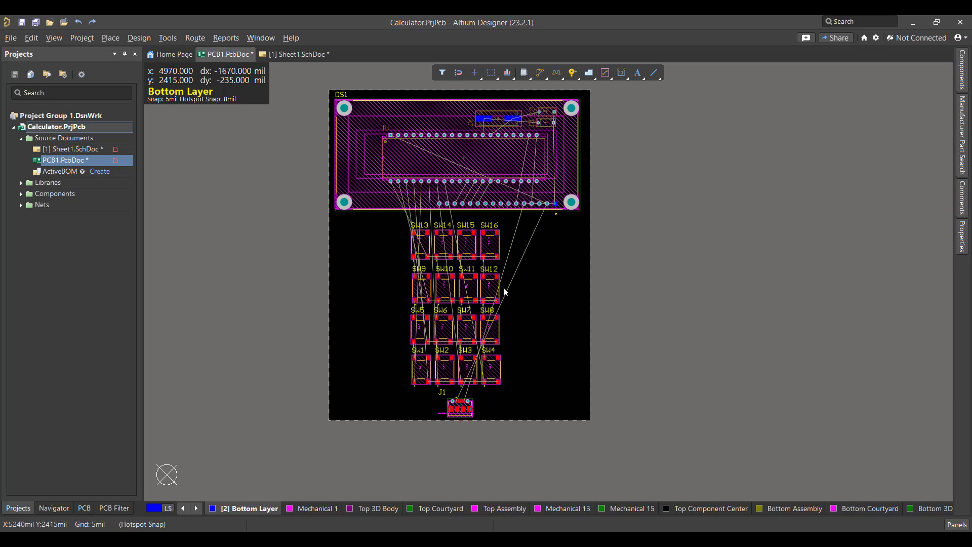
Step: Run Auto Route All with the Default 2 Layer Board strategy and dismiss the Messages panel
{"action": "left_click", "coordinate": [194, 38]}
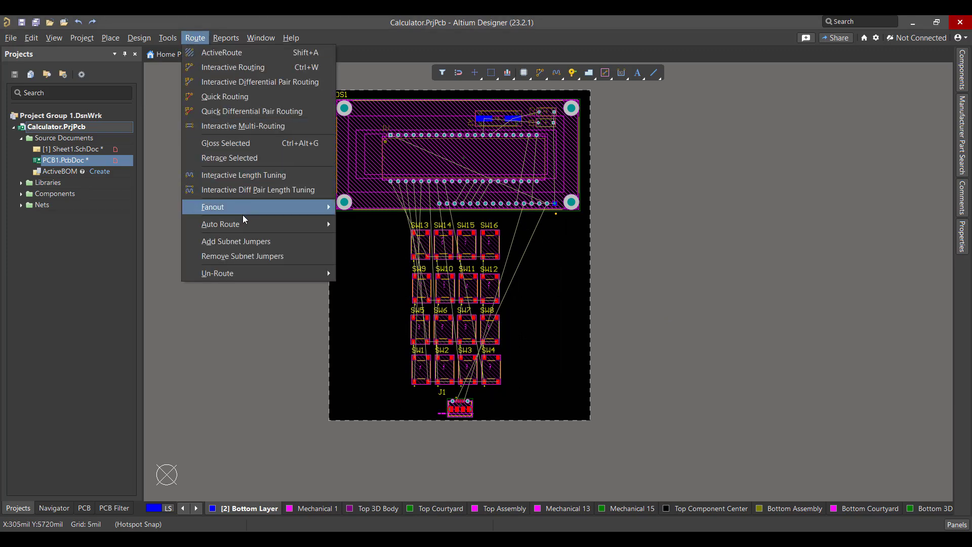
{"action": "left_click", "coordinate": [220, 223]}
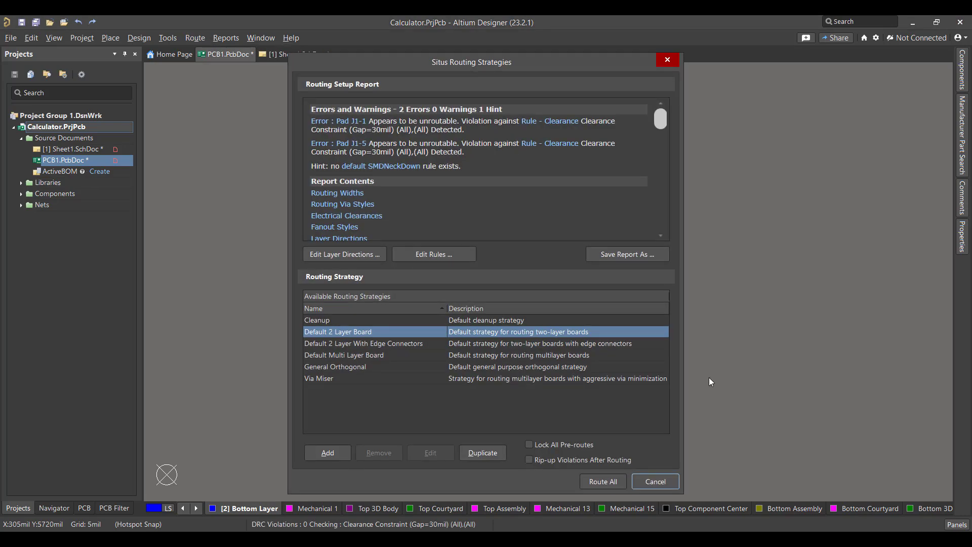
{"action": "left_click", "coordinate": [600, 481]}
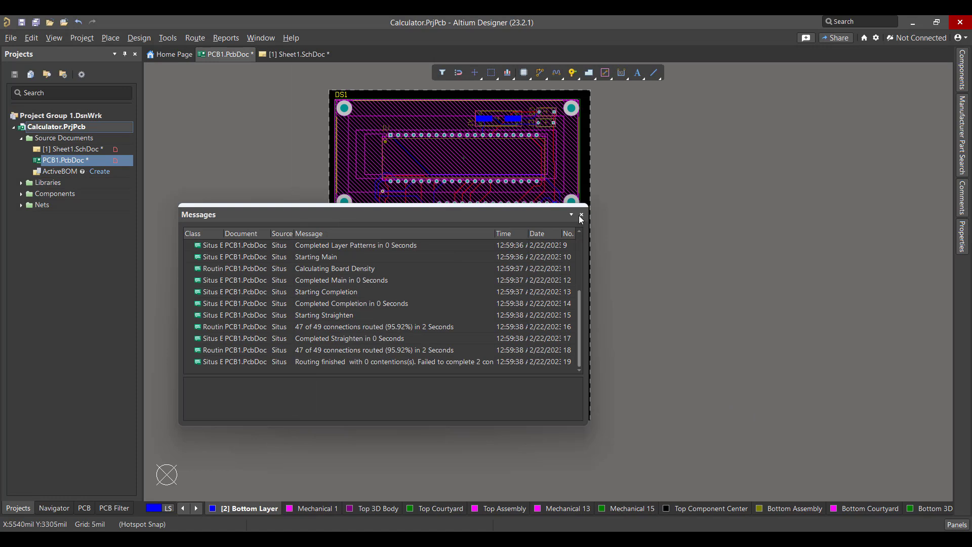
{"action": "left_click", "coordinate": [582, 214]}
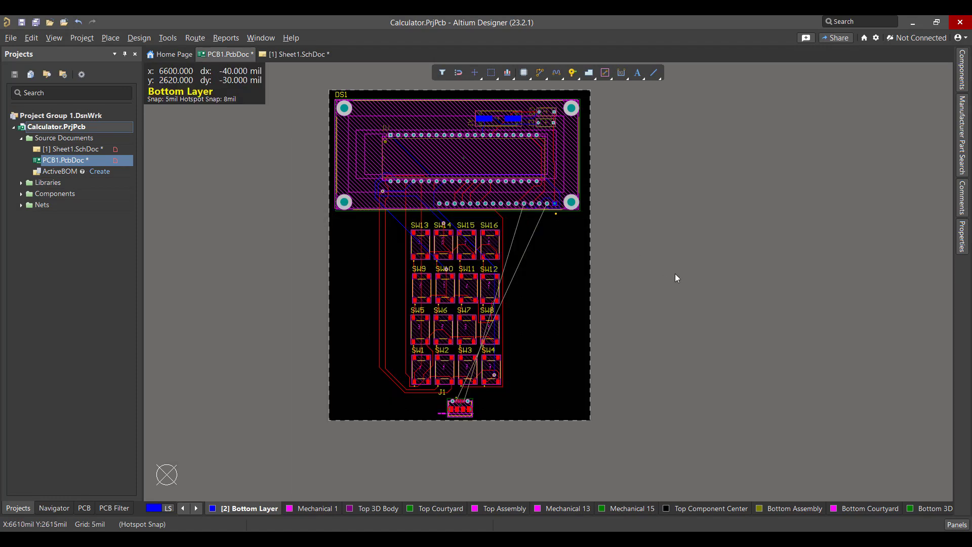
{"action": "mouse_move", "coordinate": [656, 404]}
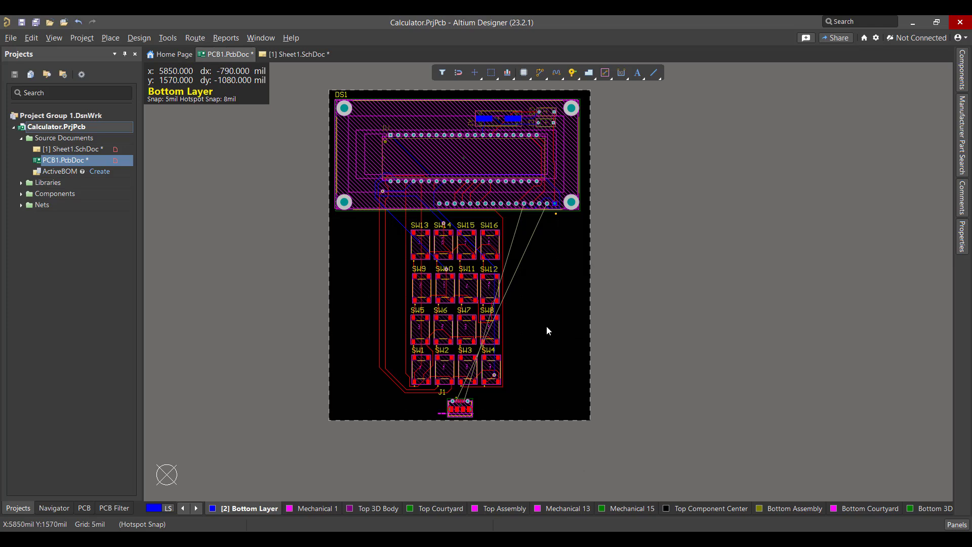
{"action": "left_click", "coordinate": [54, 37]}
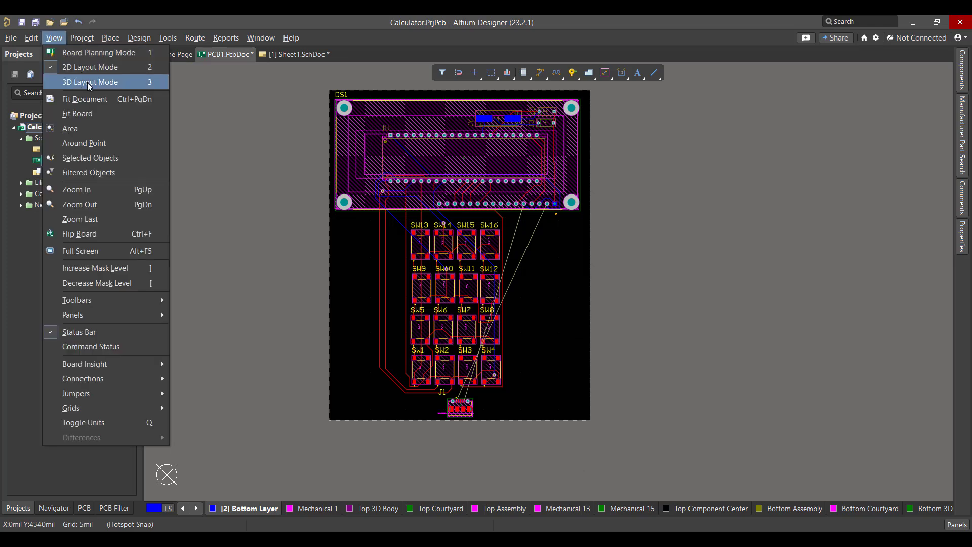
Step: Switch to 3D Layout Mode and rotate the board to an angled view
{"action": "left_click", "coordinate": [90, 81]}
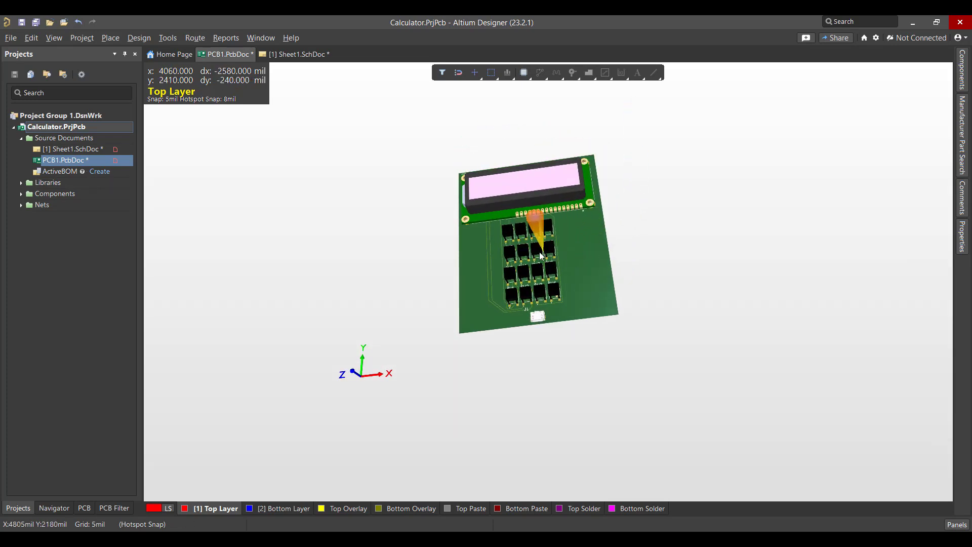
{"action": "left_click_drag", "start_coordinate": [540, 248], "coordinate": [539, 285]}
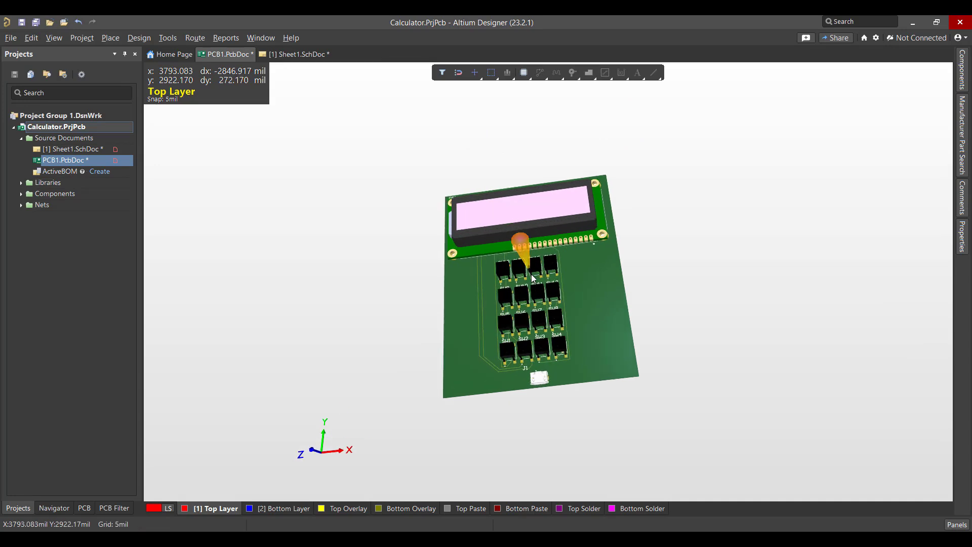